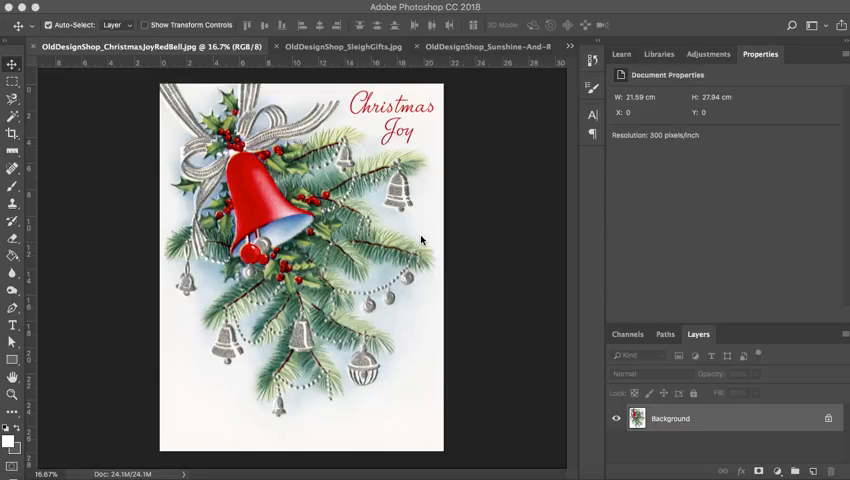
mouse_move(485, 107)
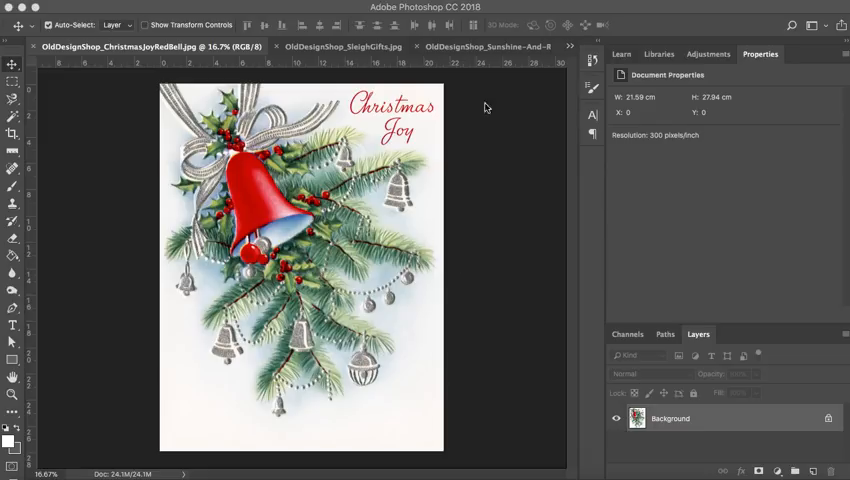
mouse_move(162, 56)
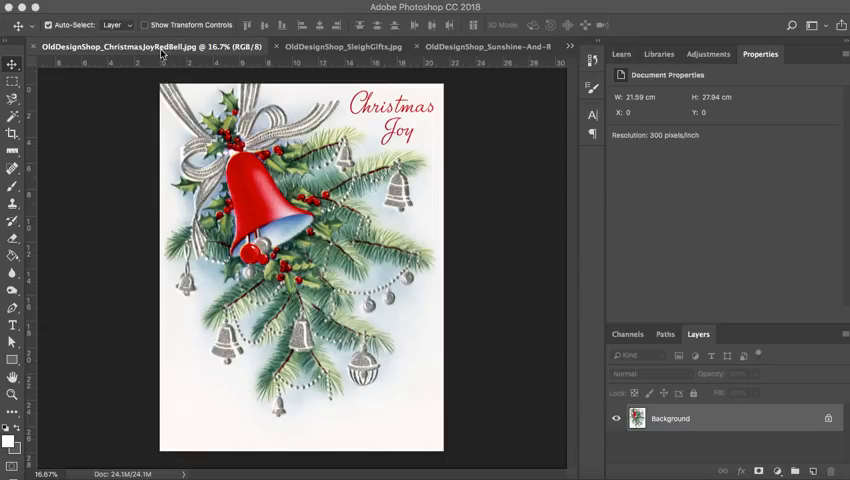
mouse_move(462, 52)
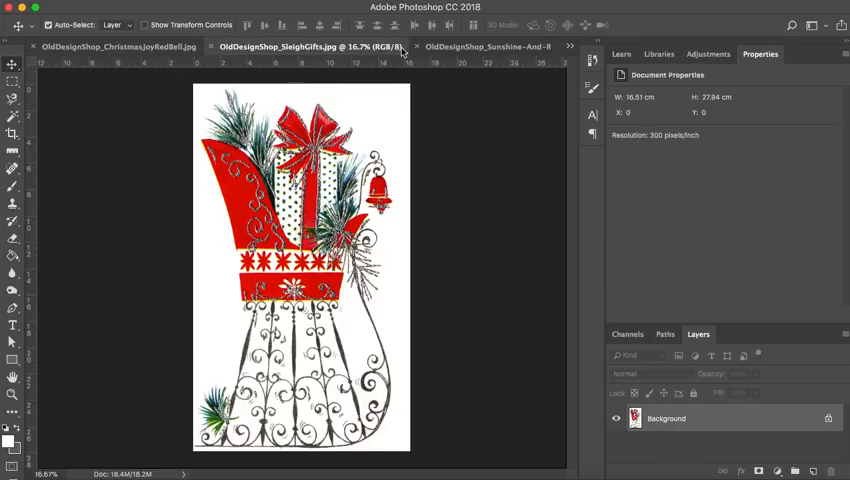
Step: Switch through the document tabs to bring the Sunshine And Roses book cover forward
left_click(470, 46)
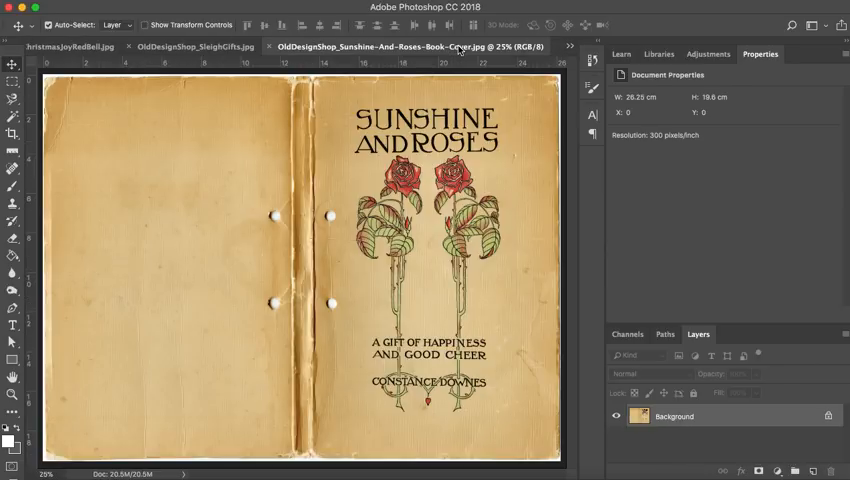
left_click(570, 46)
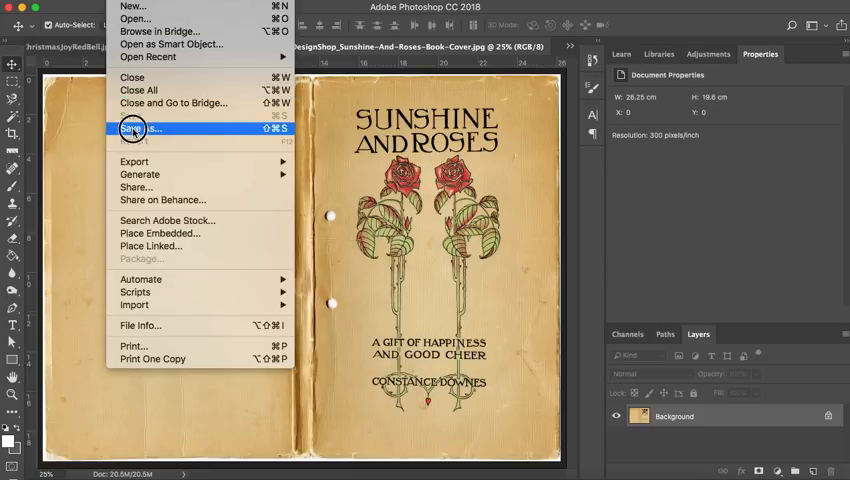
Step: Save the Sunshine And Roses book cover as a.jpg
left_click(133, 128)
type("a.jpg")
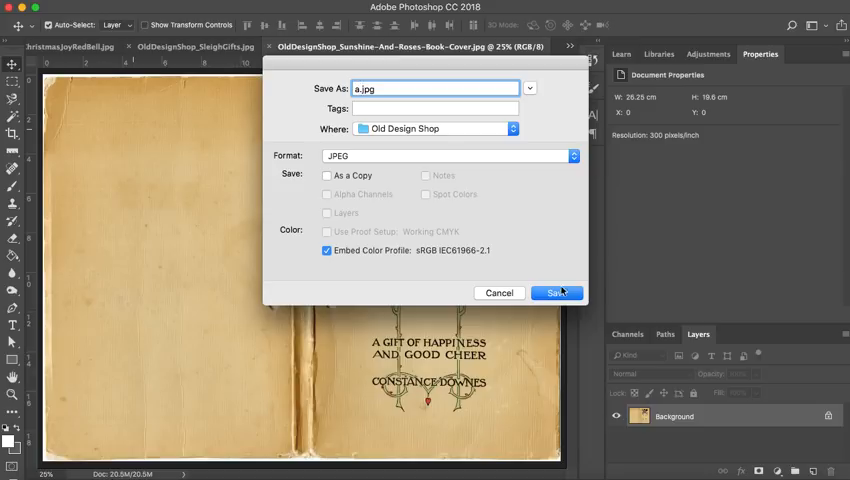
left_click(556, 293)
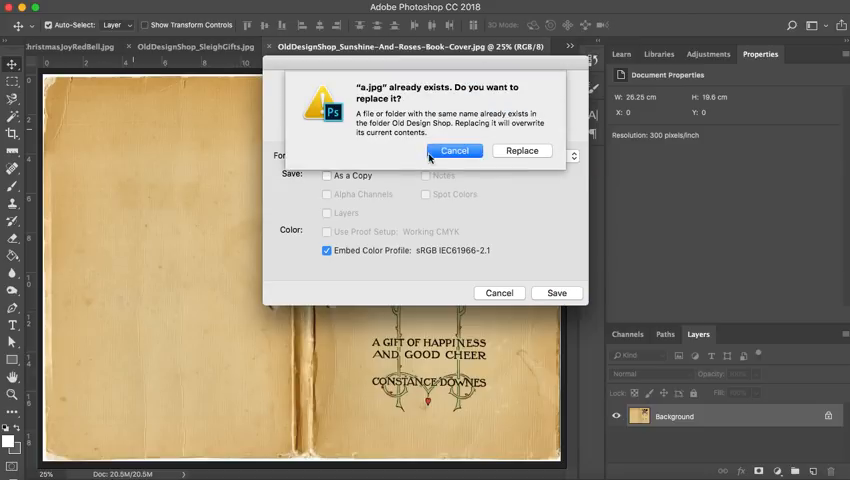
left_click(454, 151)
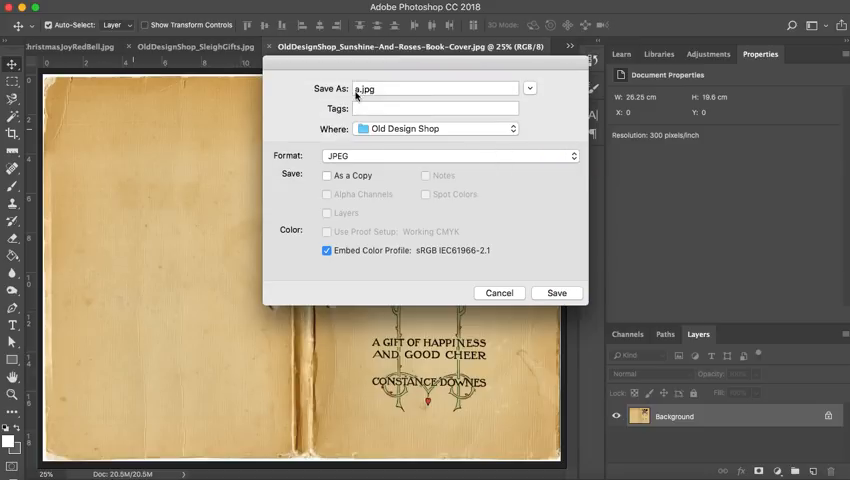
left_click(555, 292)
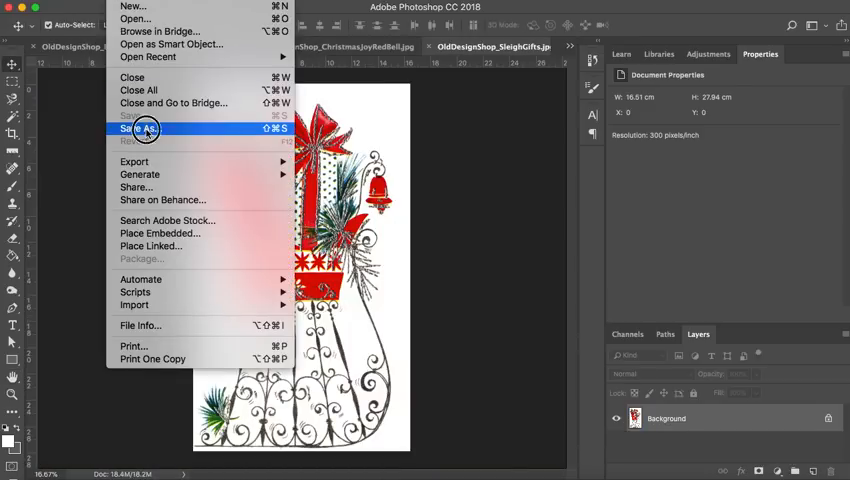
Step: Save the sleigh image as b.jpg with default JPEG quality
left_click(139, 128)
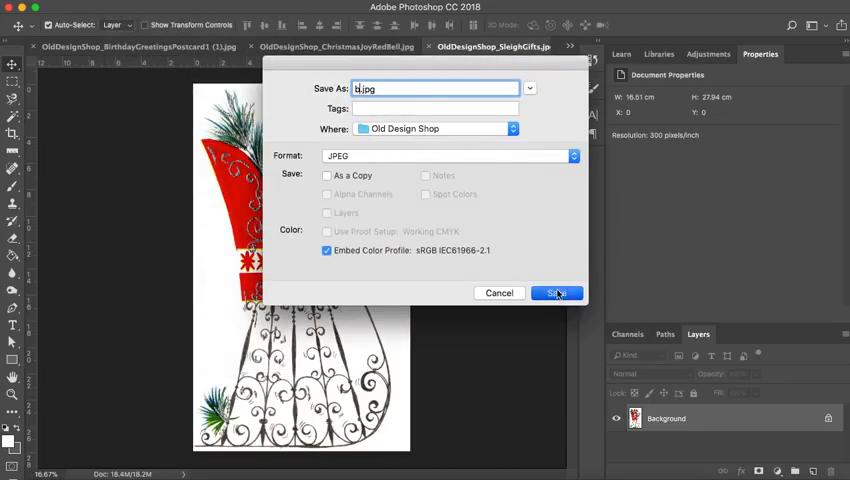
left_click(557, 293)
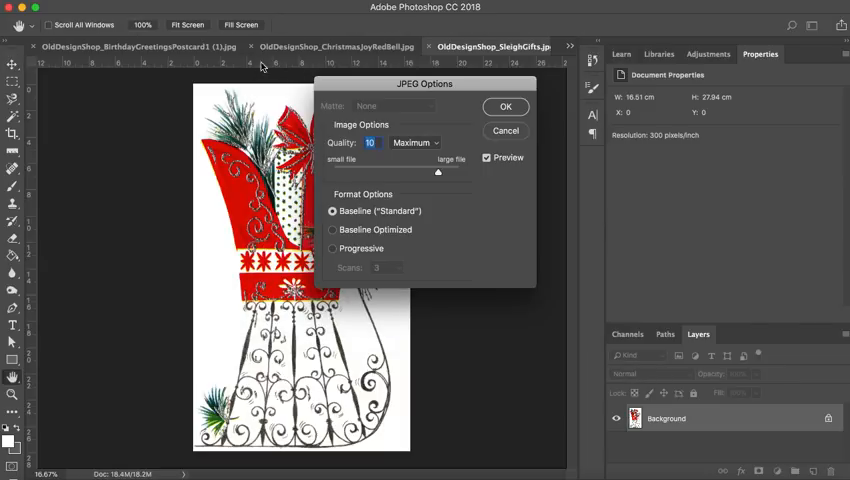
left_click(505, 106)
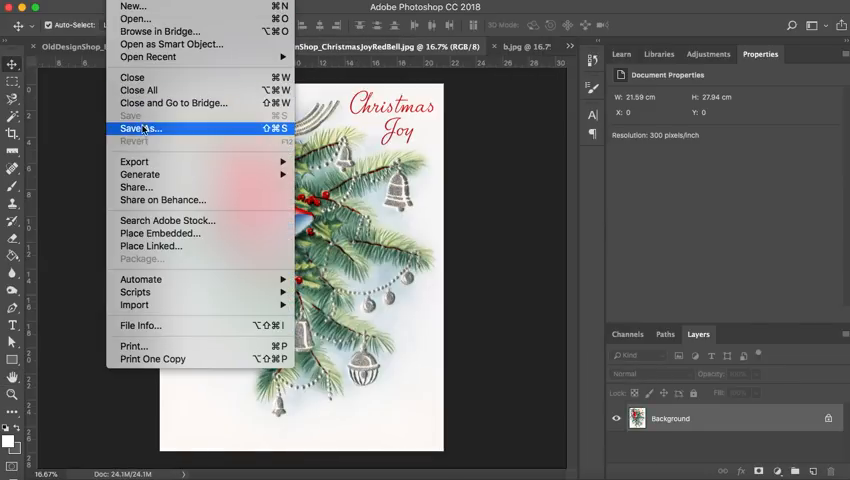
Step: Save the Christmas Joy card as c.jpg, overwriting the existing copy
left_click(140, 128)
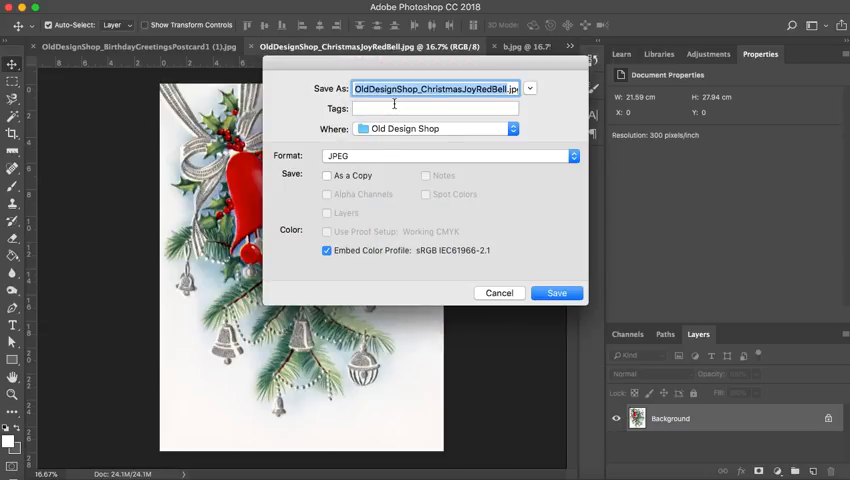
left_click(556, 293)
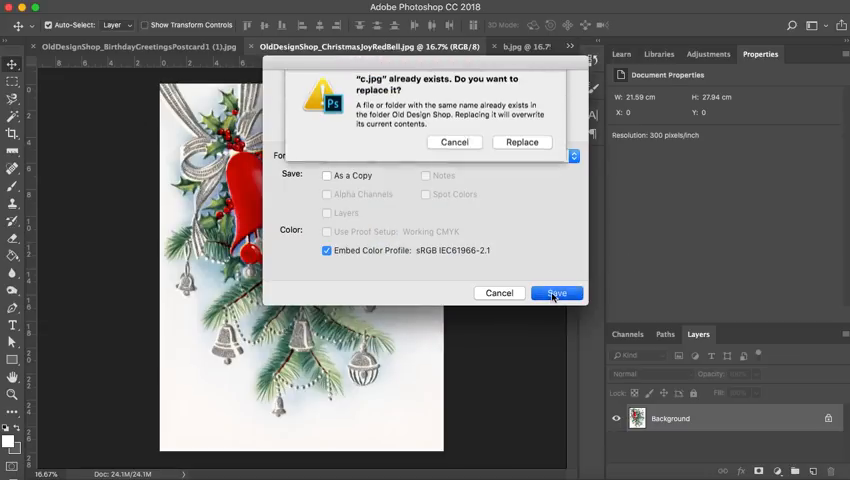
left_click(521, 142)
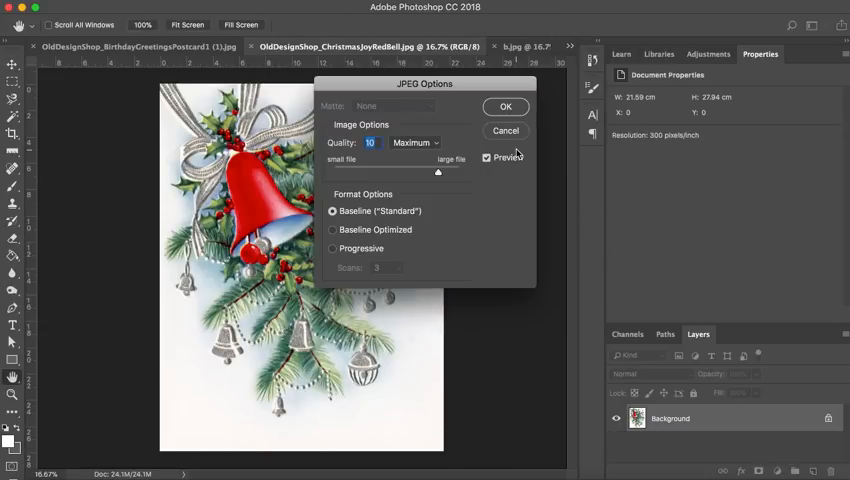
left_click(505, 107)
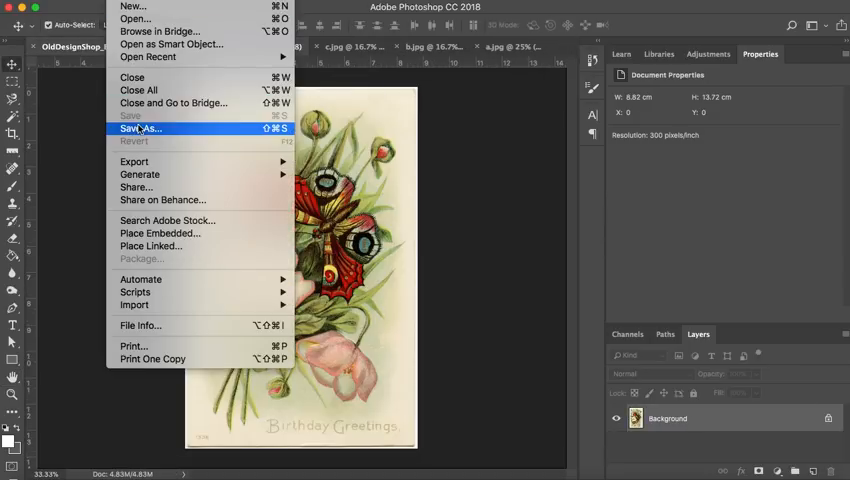
Step: Save the birthday postcard as d.jpg, overwriting the existing copy
left_click(140, 128)
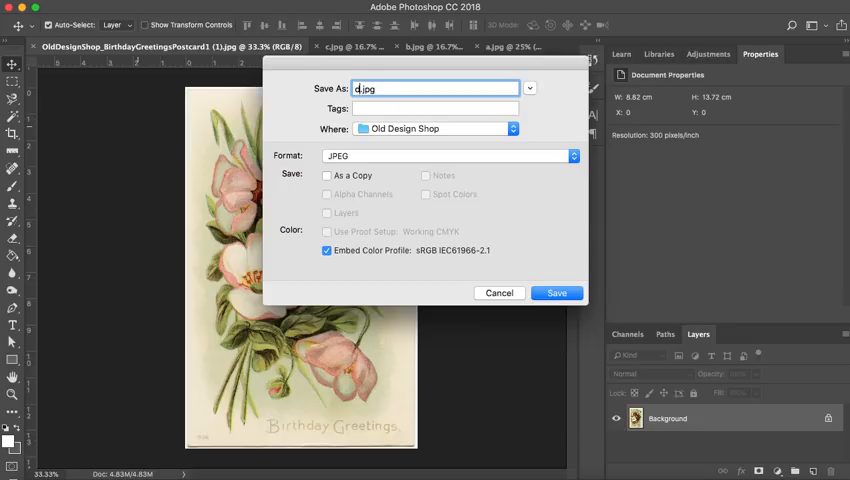
left_click(556, 293)
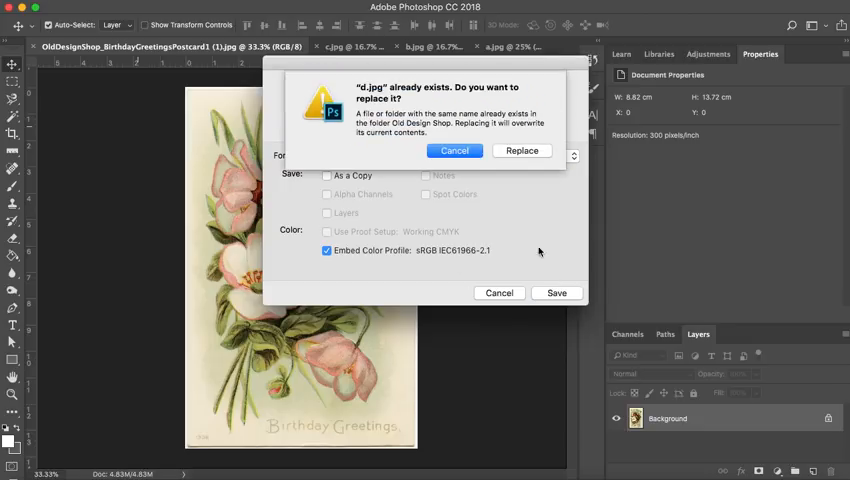
left_click(521, 150)
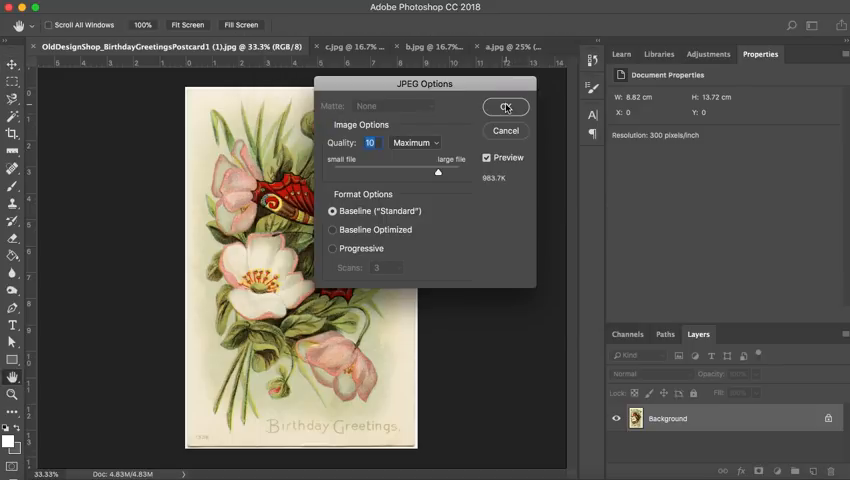
left_click(506, 107)
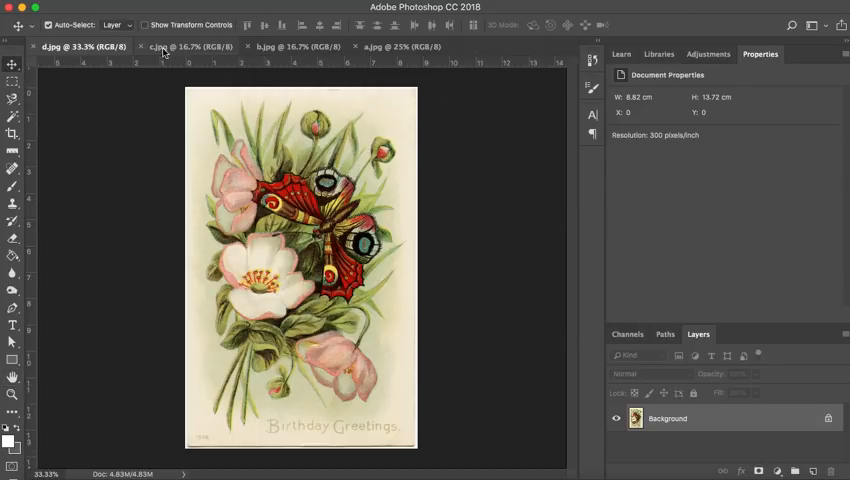
left_click(85, 46)
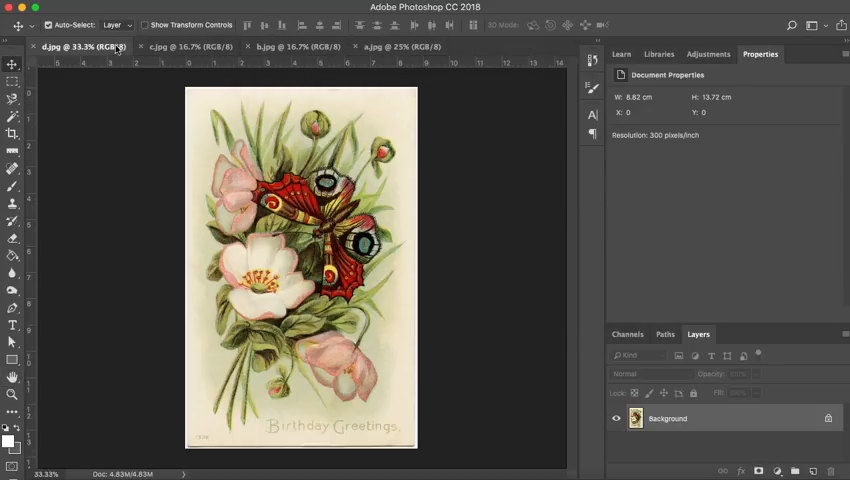
mouse_move(95, 47)
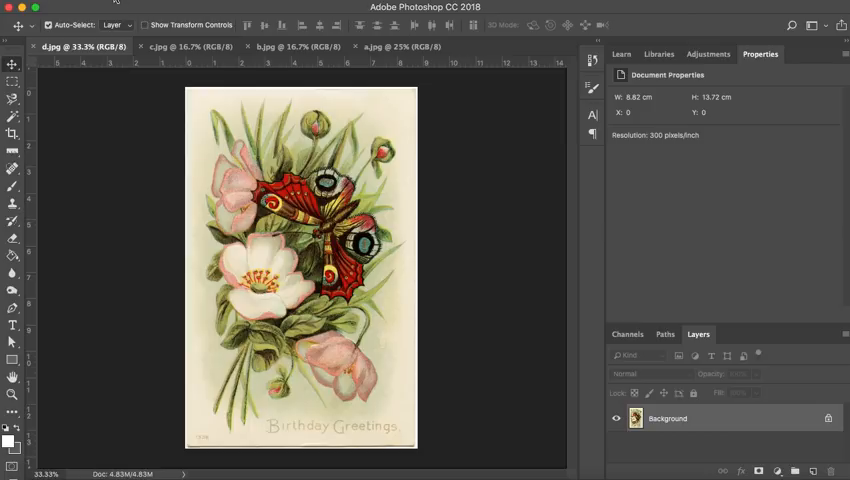
Step: Create a new blank document from the A4 preset (21 × 29.7 cm, 300 ppi)
left_click(27, 10)
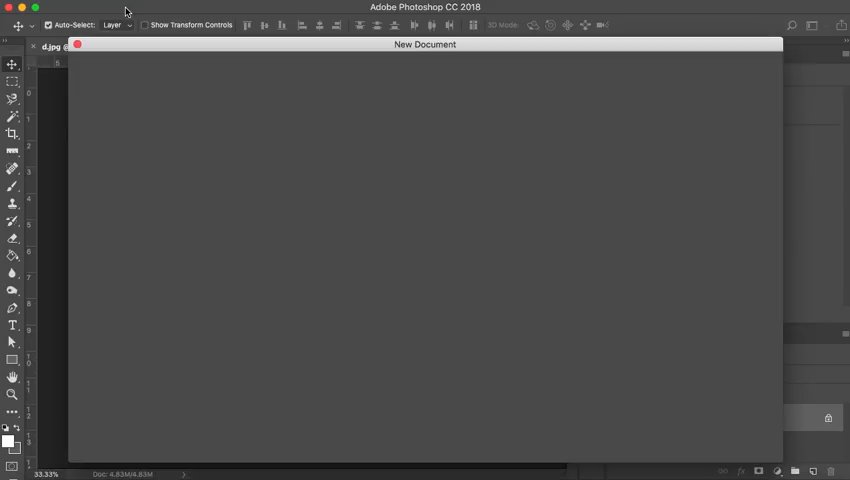
mouse_move(361, 133)
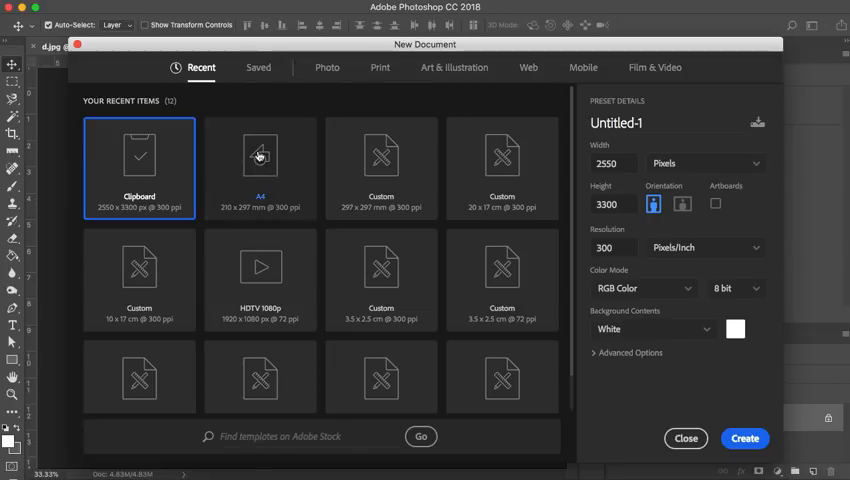
left_click(685, 438)
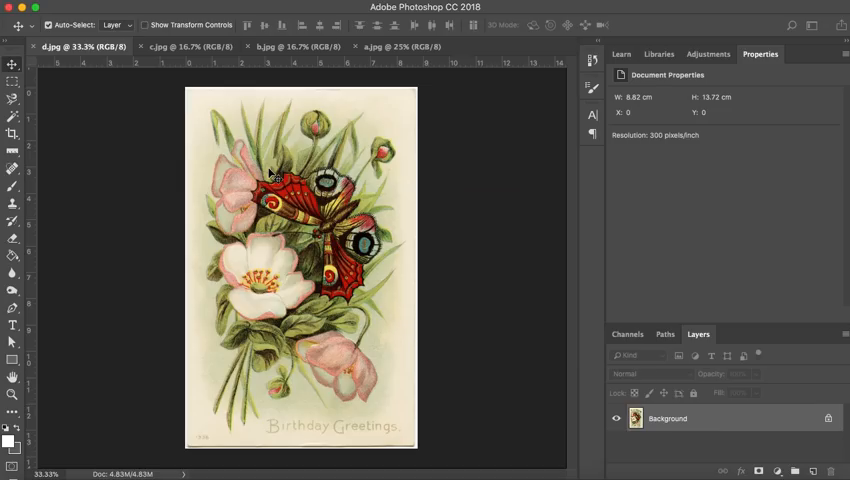
left_click(490, 46)
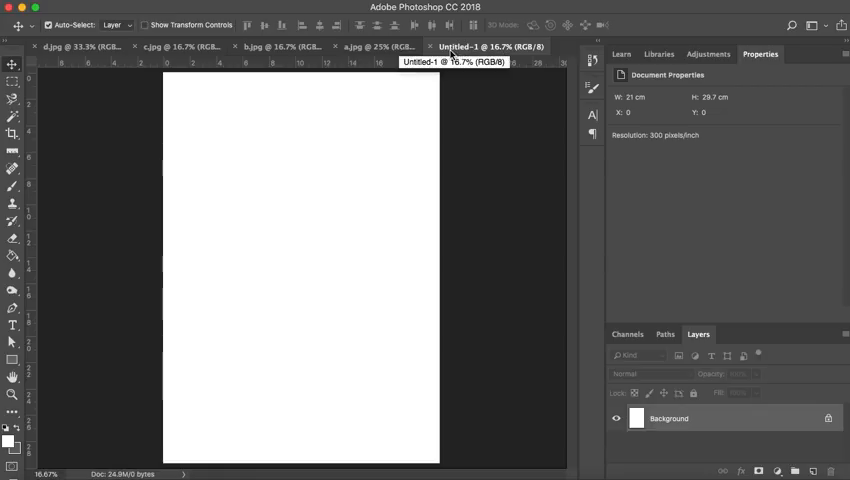
mouse_move(470, 52)
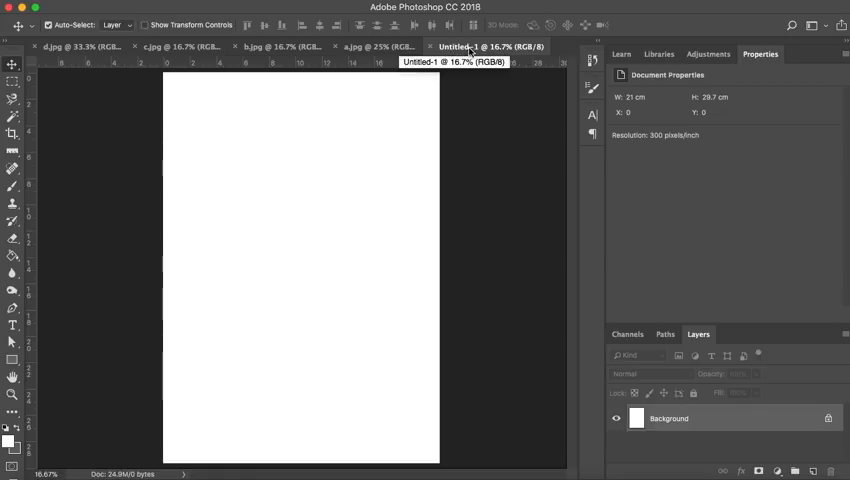
mouse_move(367, 47)
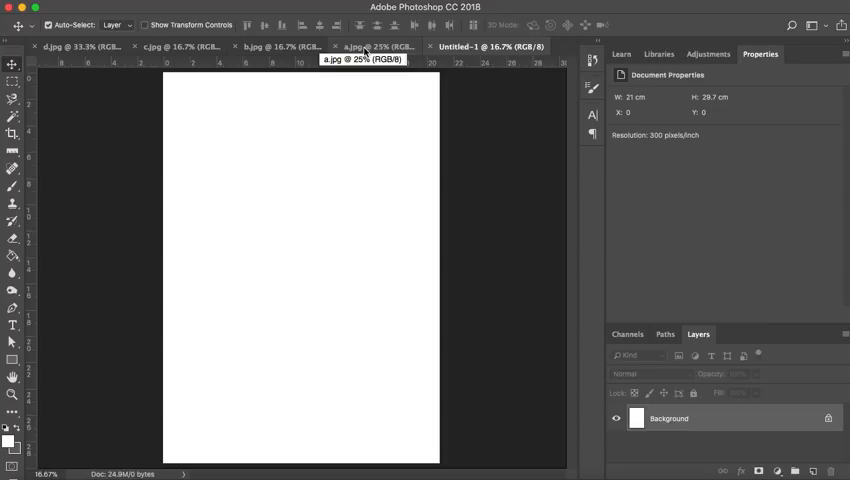
mouse_move(491, 47)
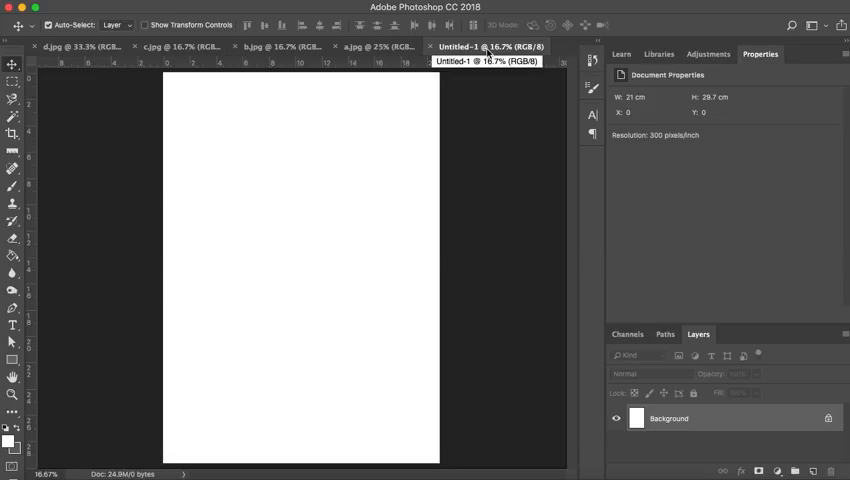
Step: Bring up the a.jpg card image for editing
left_click(375, 47)
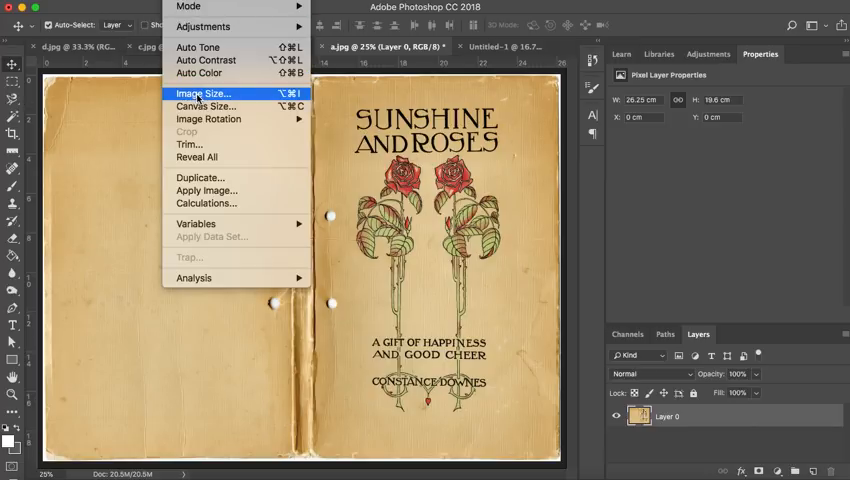
Step: Resize a.jpg to 7 cm wide with proportions linked, via Image Size
left_click(201, 93)
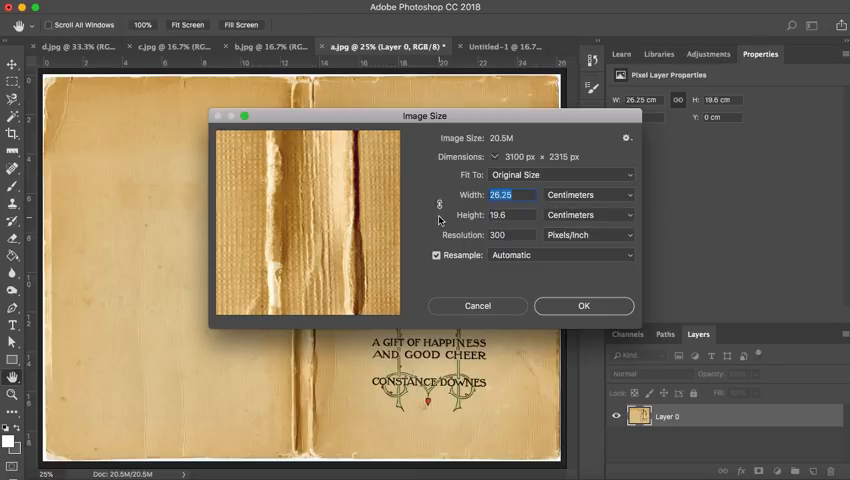
mouse_move(490, 267)
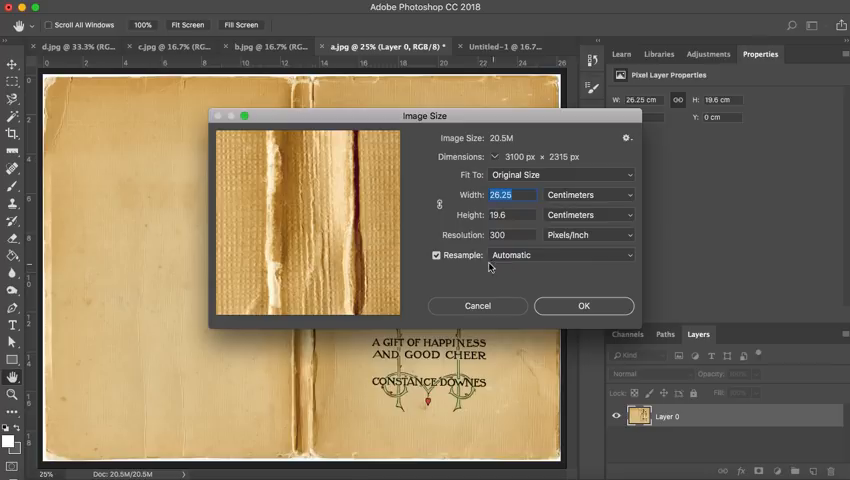
mouse_move(445, 232)
type("7")
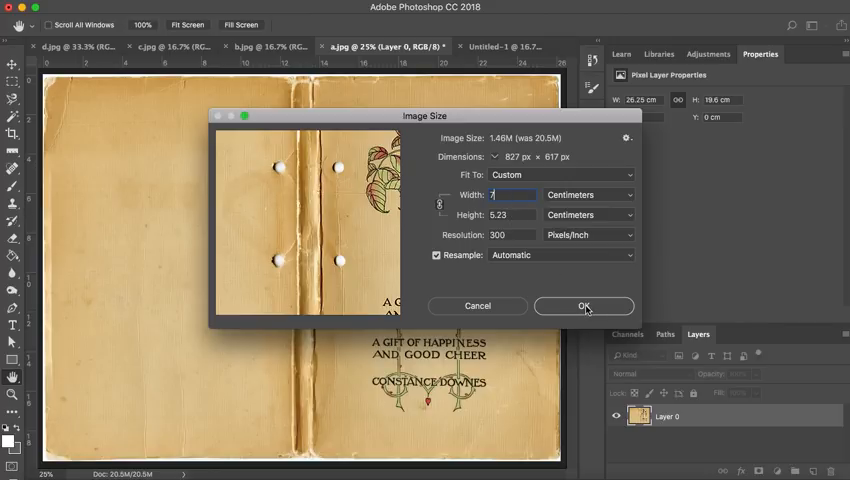
left_click(584, 306)
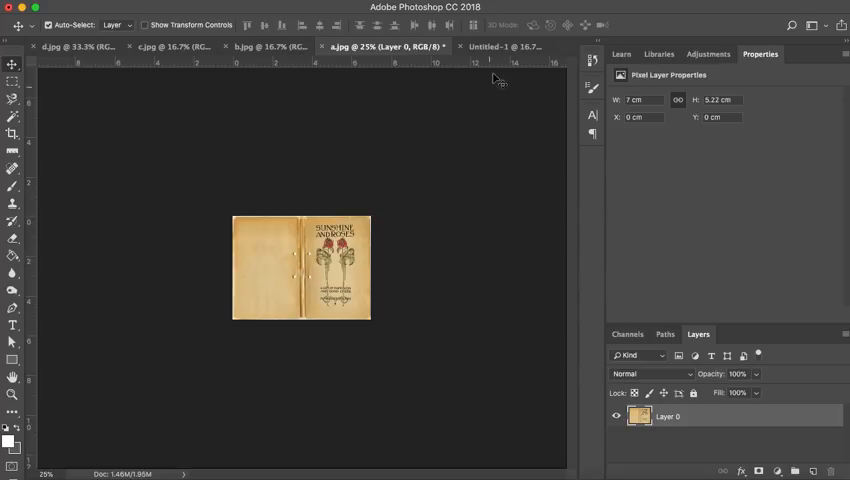
mouse_move(628, 434)
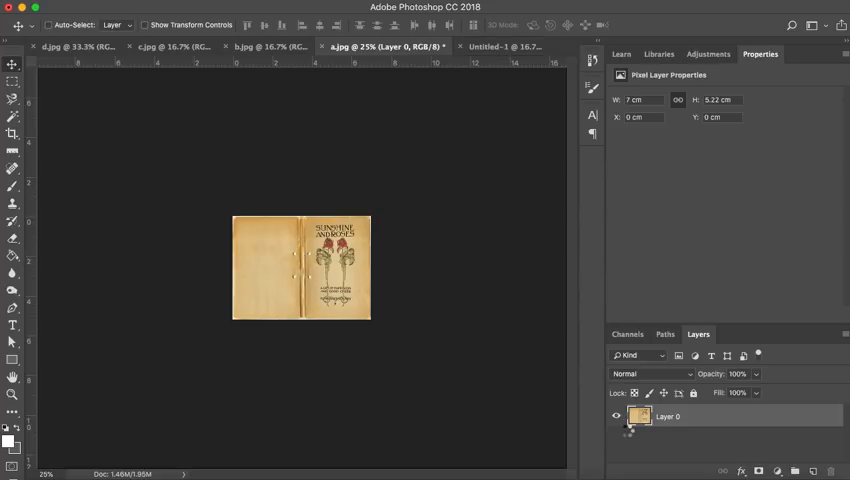
Step: Drop the card layer onto the Untitled-1 A4 page and position it near the top
left_click(497, 46)
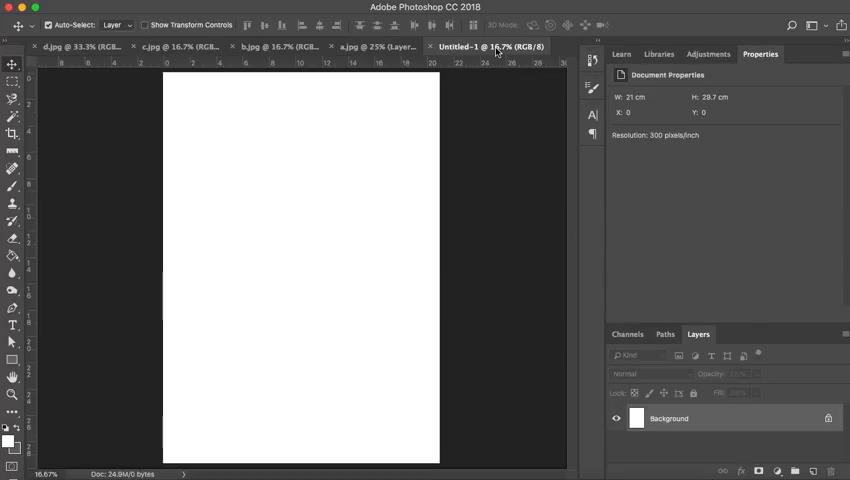
mouse_move(268, 281)
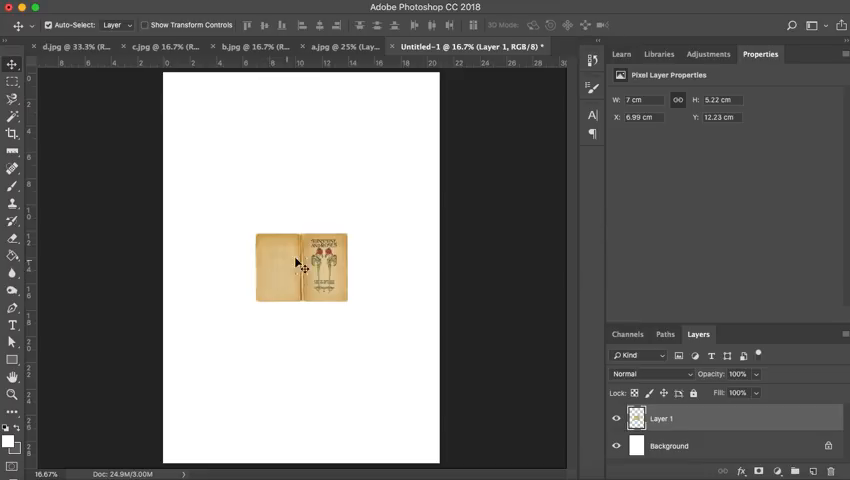
left_click_drag(300, 265, 268, 320)
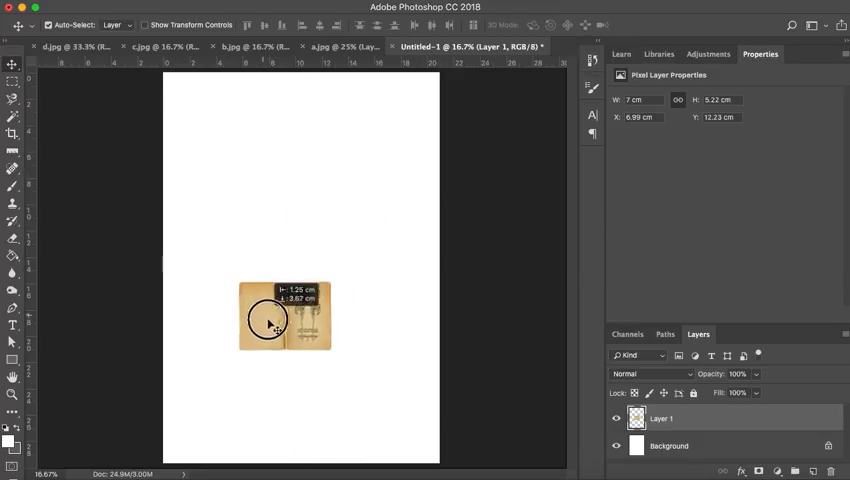
left_click_drag(270, 320, 285, 235)
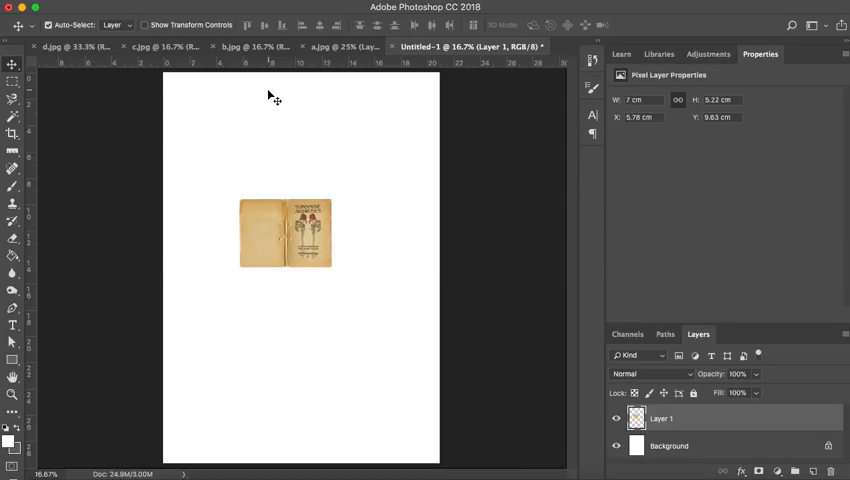
mouse_move(272, 84)
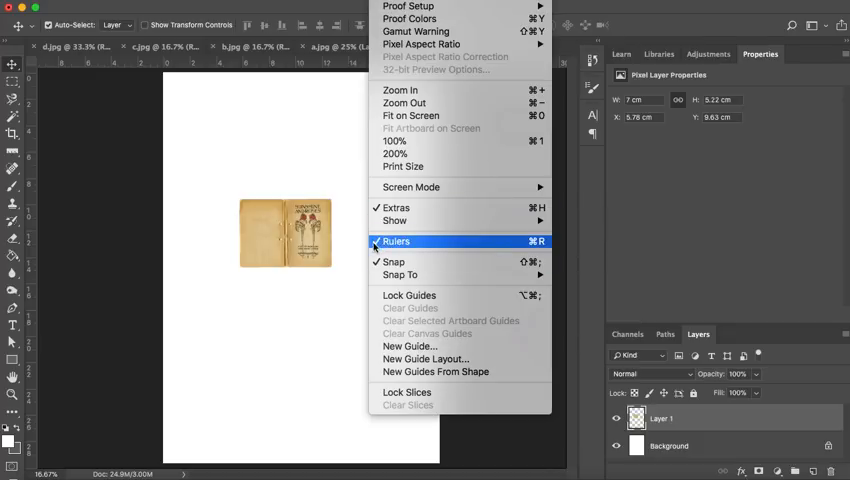
mouse_move(175, 65)
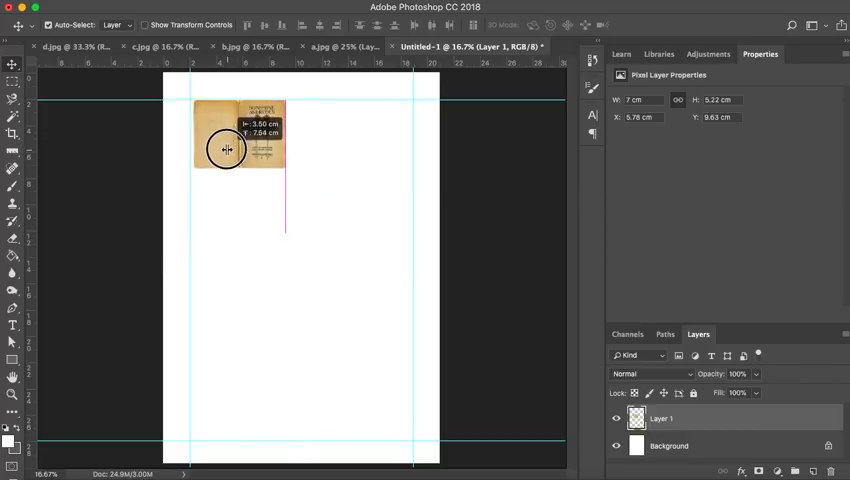
Step: Snap the Sunshine And Roses card into the top-left corner of the margin guides
left_click_drag(225, 150, 245, 135)
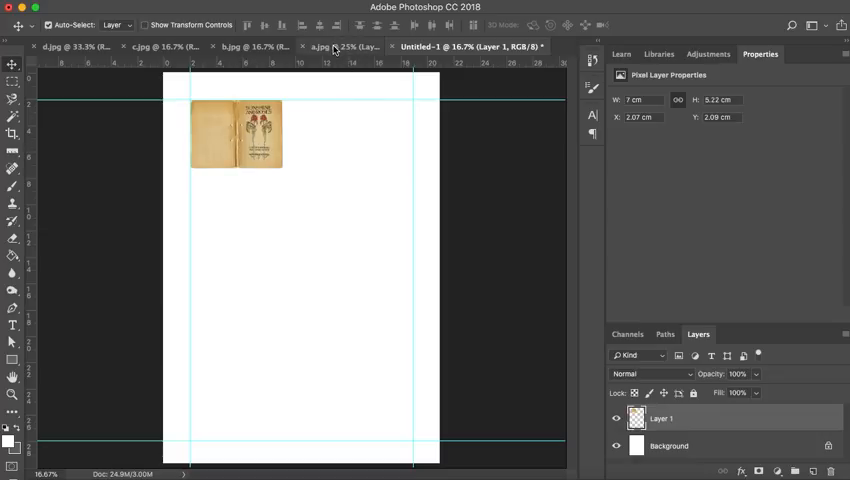
Step: Close the a.jpg source image, keeping the A4 layout open
left_click(336, 46)
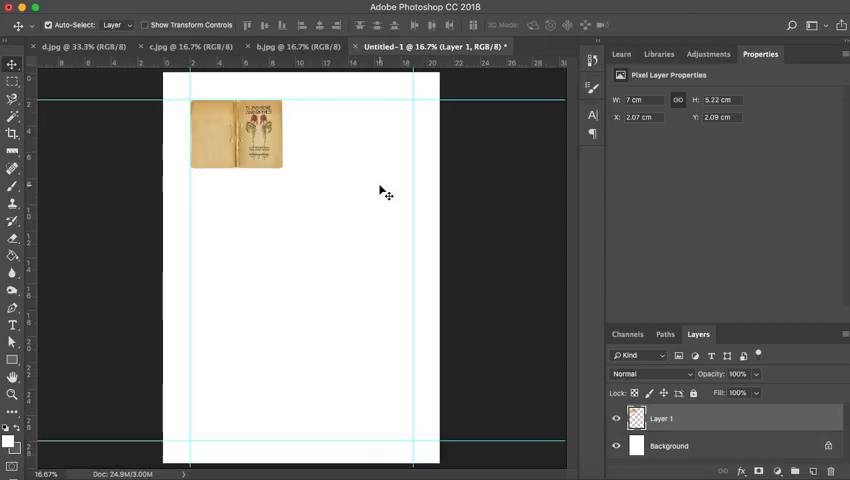
mouse_move(290, 47)
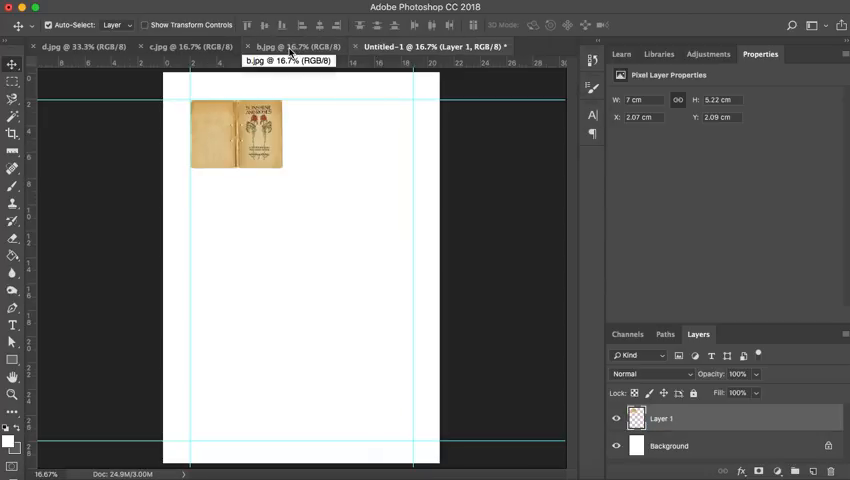
Step: Resize the b.jpg sleigh card to 7 cm wide and carry its layer to the A4 page
left_click(285, 46)
type("7")
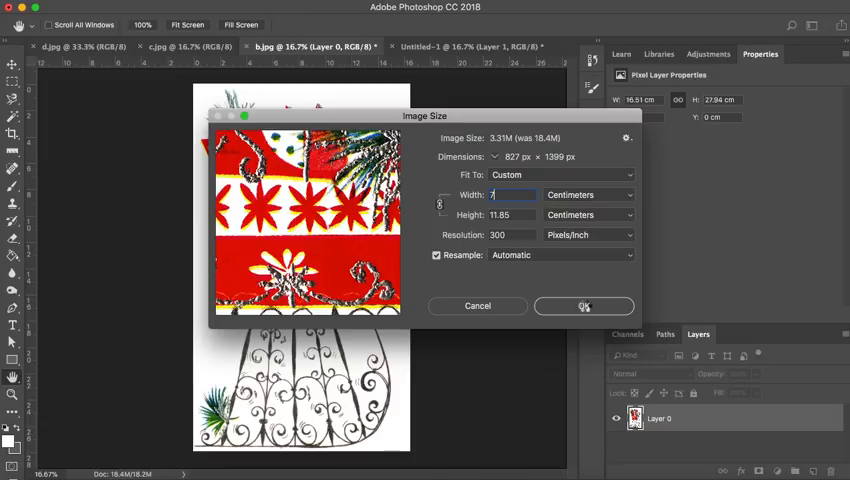
left_click(584, 306)
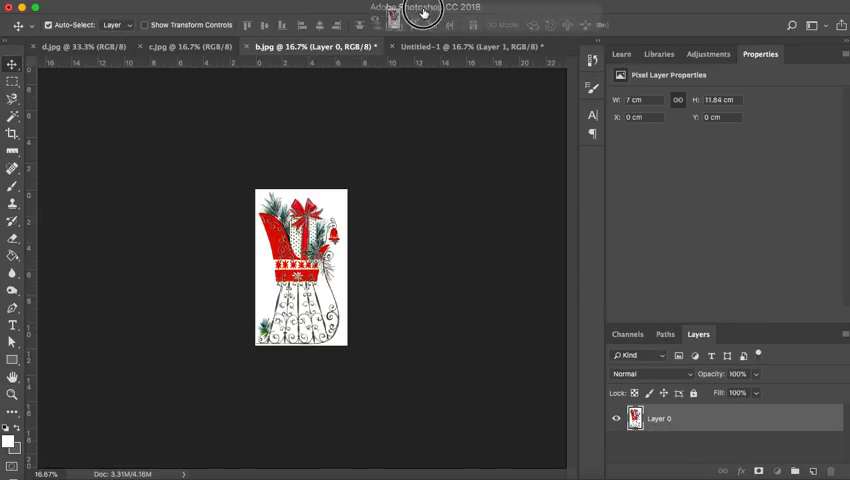
left_click(440, 46)
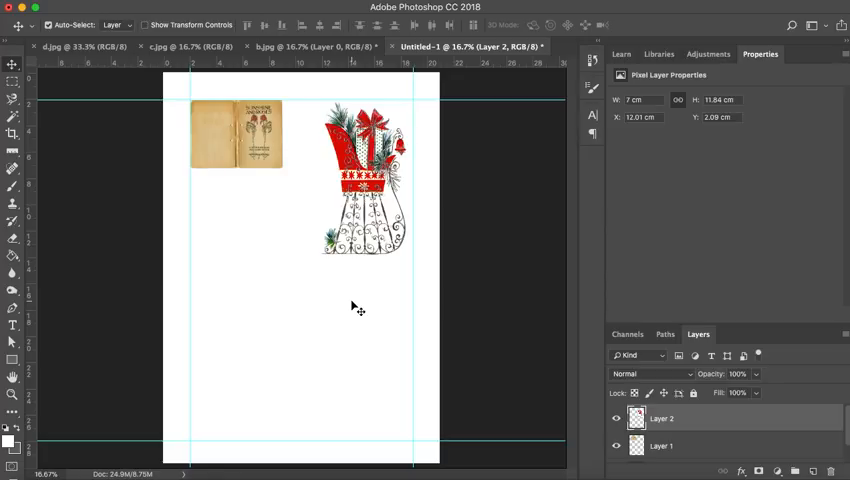
mouse_move(410, 143)
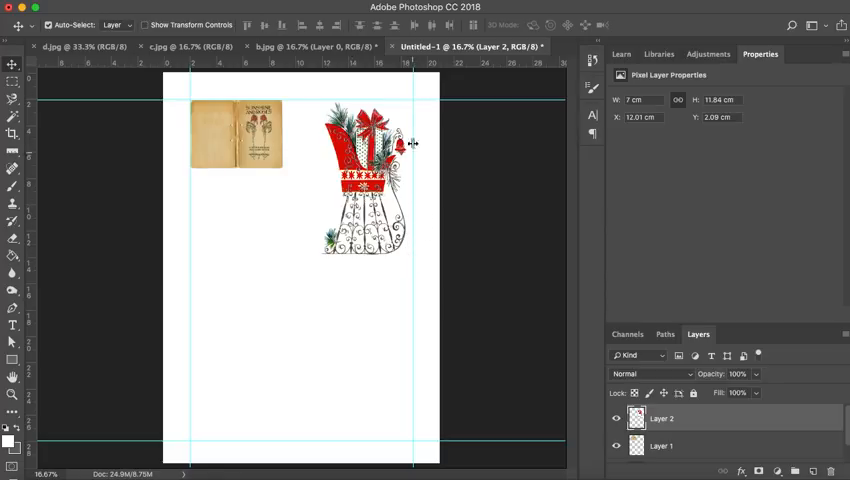
mouse_move(231, 138)
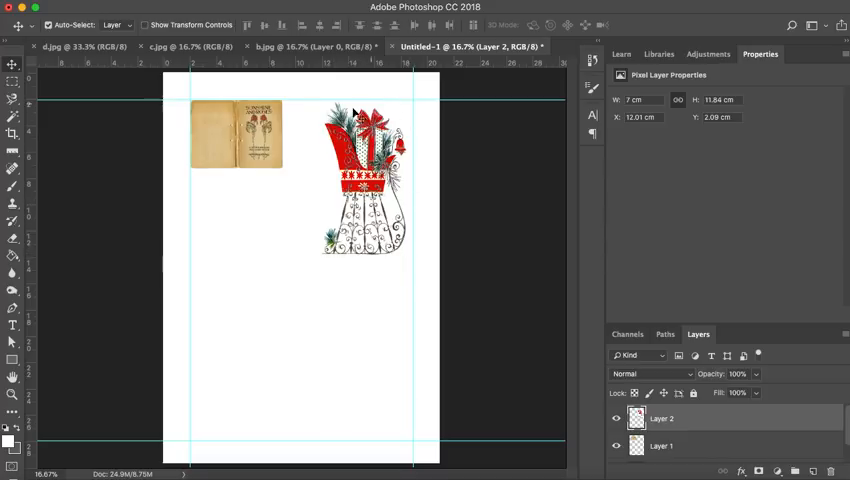
mouse_move(408, 184)
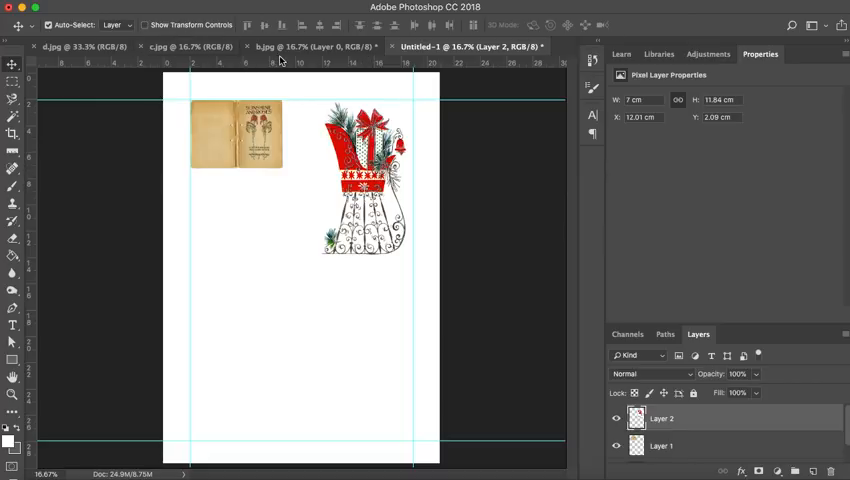
mouse_move(278, 46)
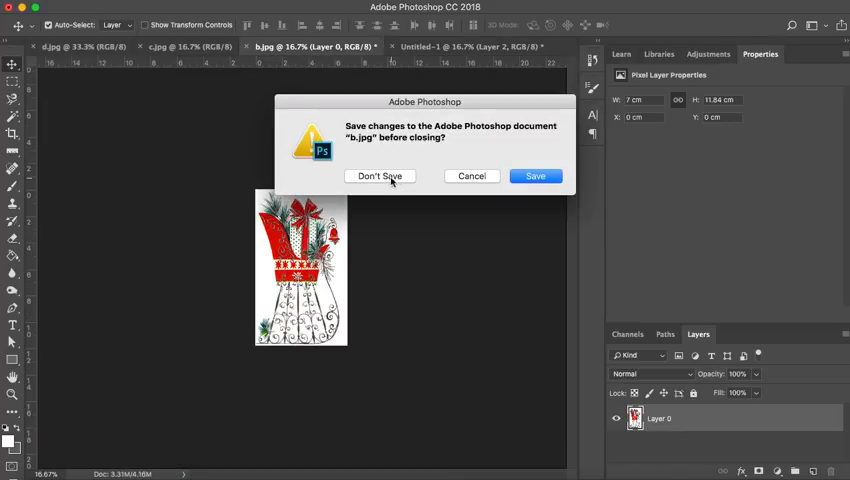
Step: Close b.jpg unsaved, then unlock and resize the Christmas Joy card to 7 cm wide
left_click(380, 176)
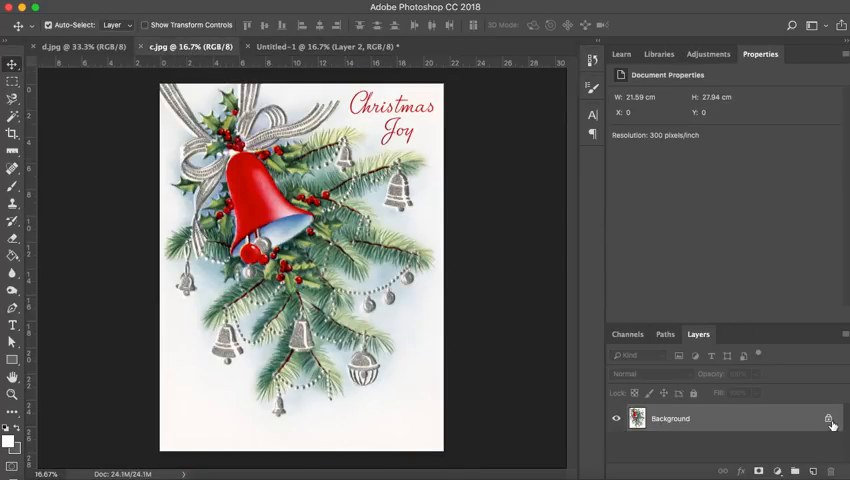
left_click(175, 8)
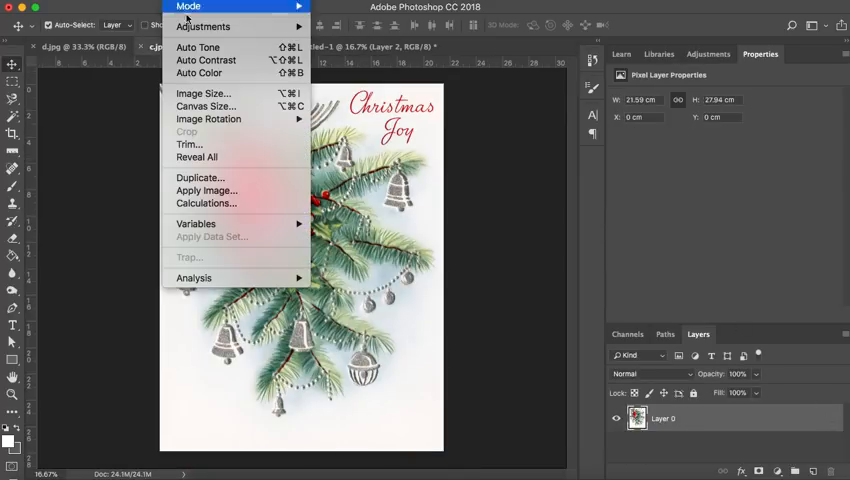
left_click(204, 93)
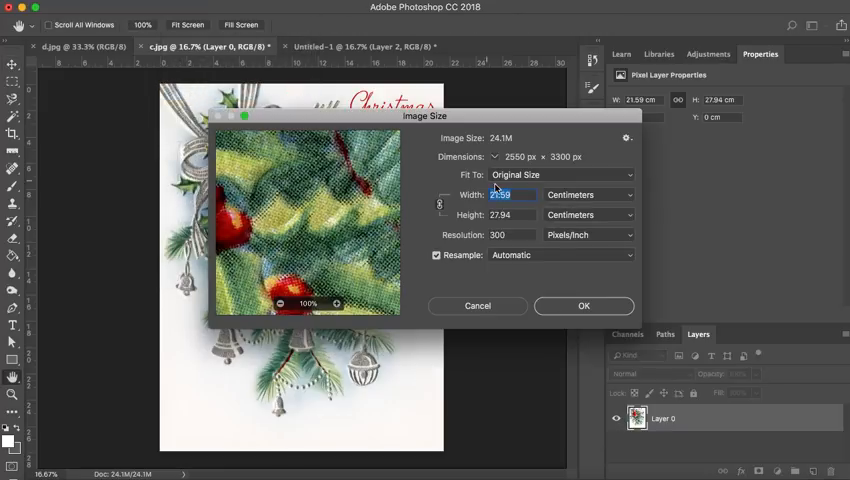
type("7")
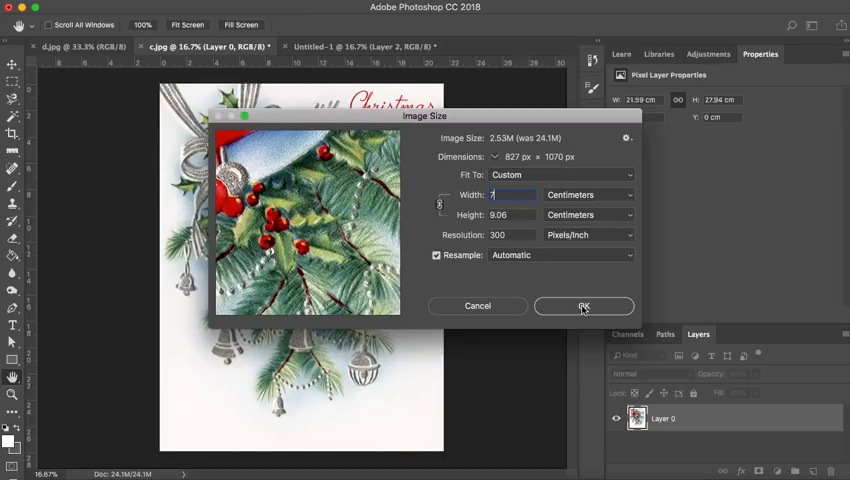
left_click(584, 306)
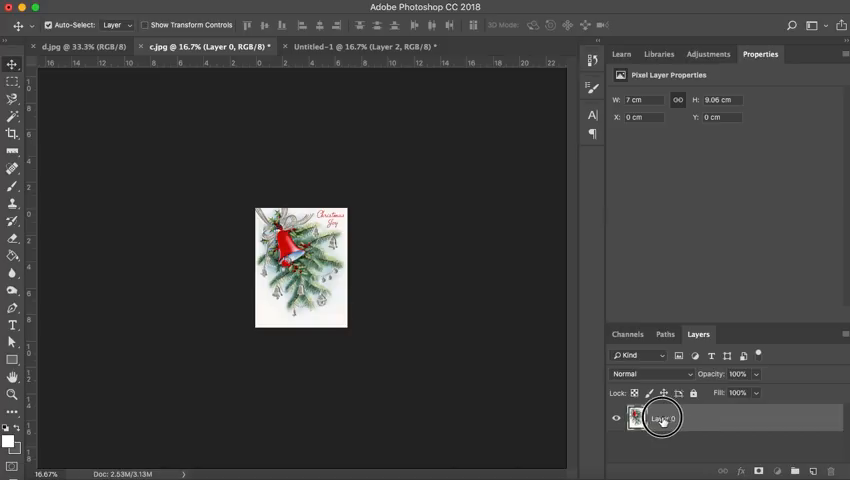
Step: Place the bell card in the left column just below the first card
left_click(368, 46)
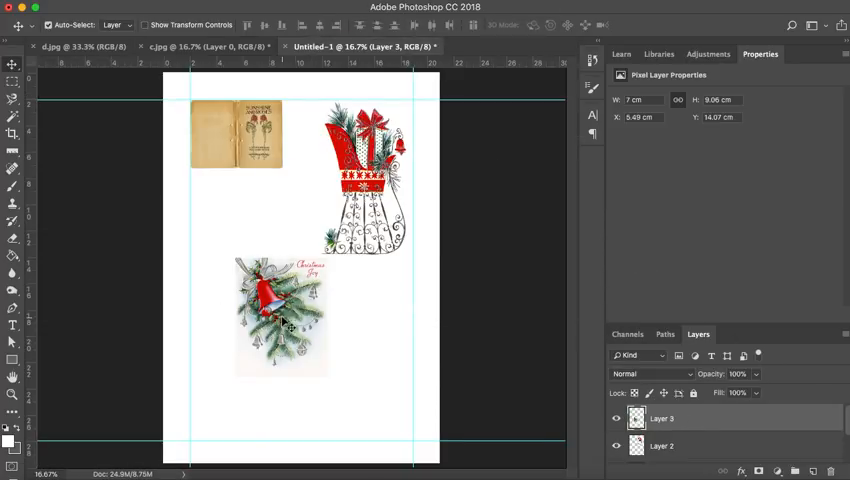
left_click_drag(280, 315, 237, 305)
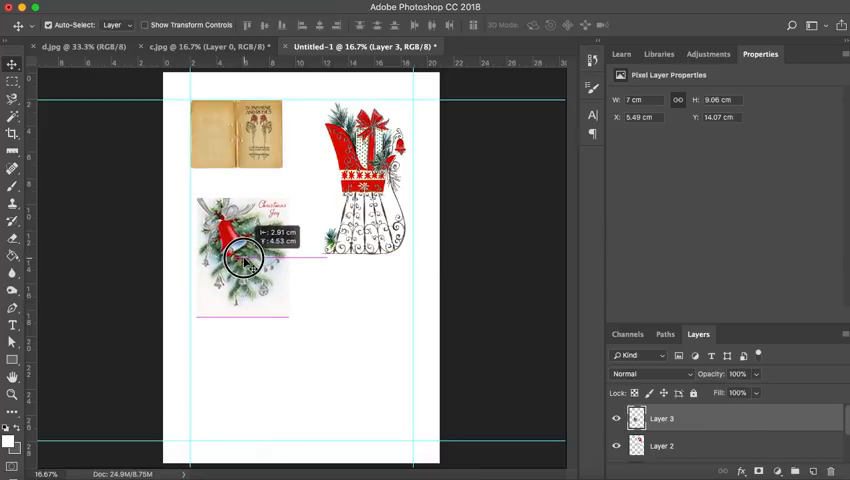
left_click_drag(242, 255, 242, 327)
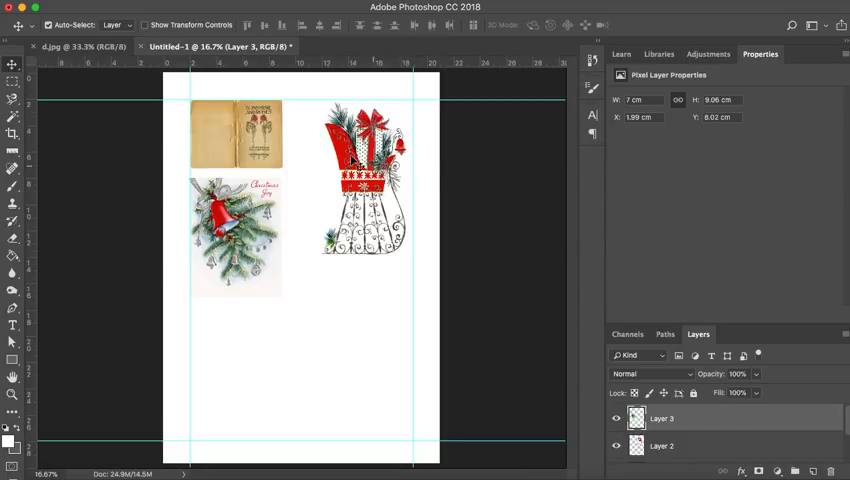
Step: Resize d.jpg, the Birthday Greetings card, to 7 cm wide (7 × 10.89 cm)
left_click(70, 46)
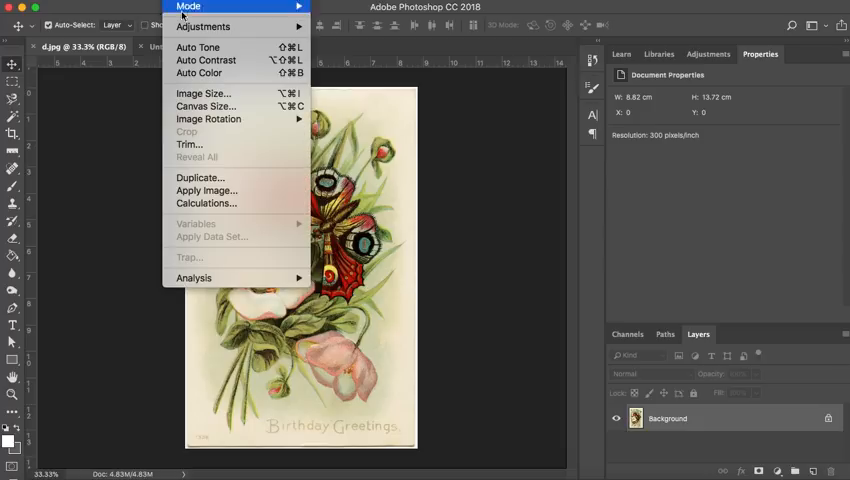
left_click(203, 92)
type("7")
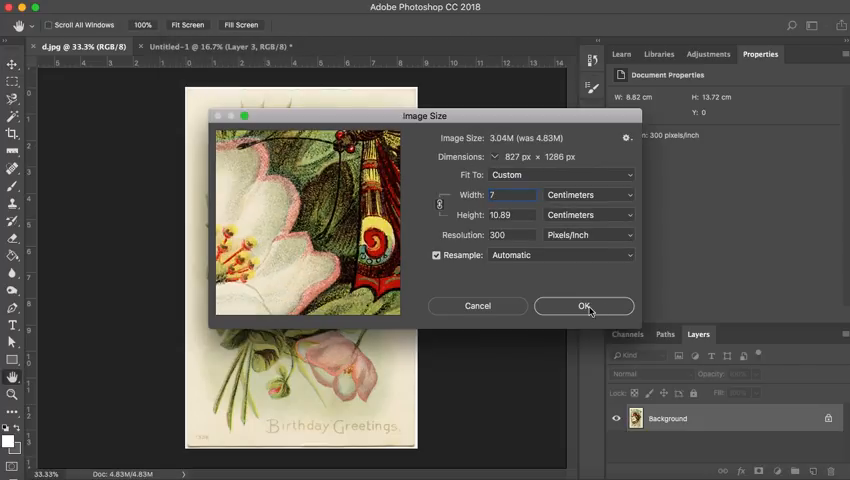
left_click(584, 306)
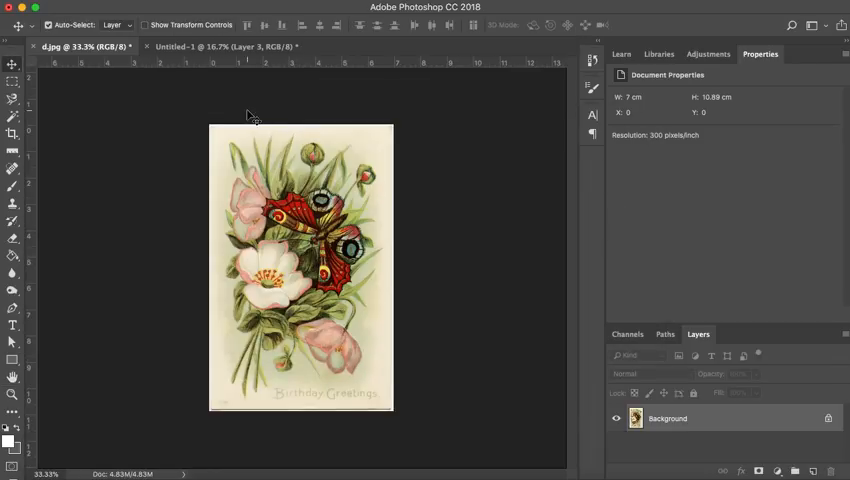
left_click(175, 8)
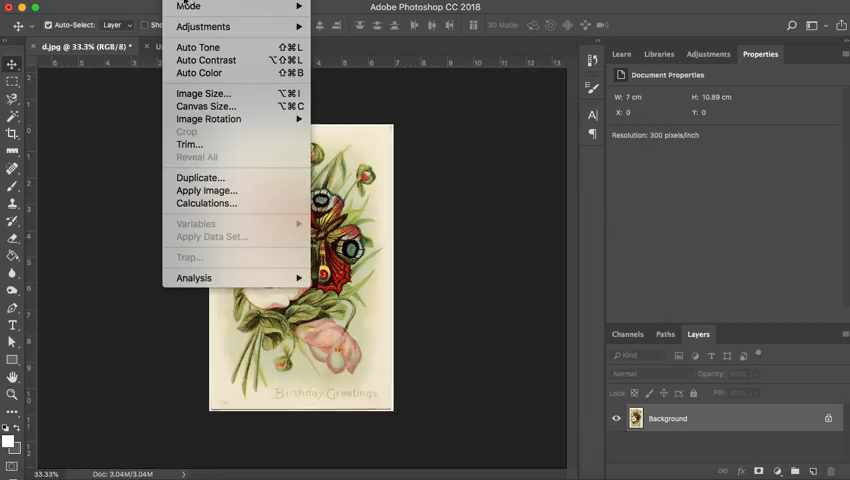
Step: Confirm Image Size keeps Width in Centimeters, then unlock the card's Background into Layer 0
left_click(203, 92)
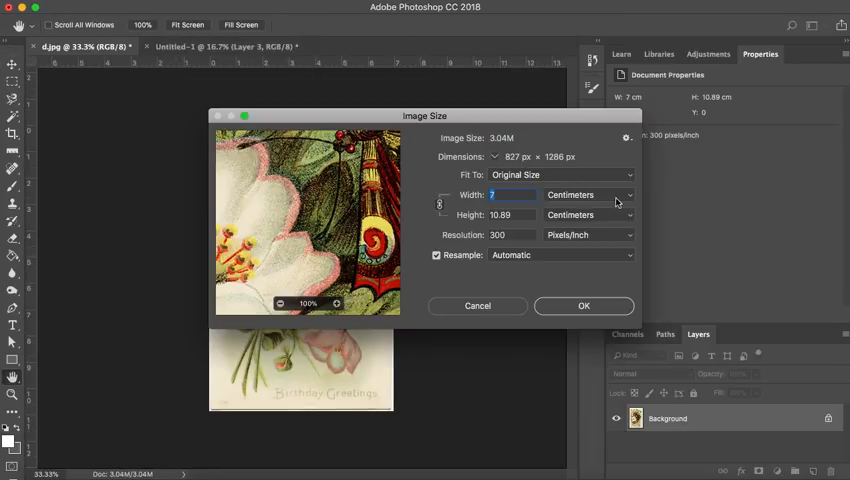
left_click(628, 195)
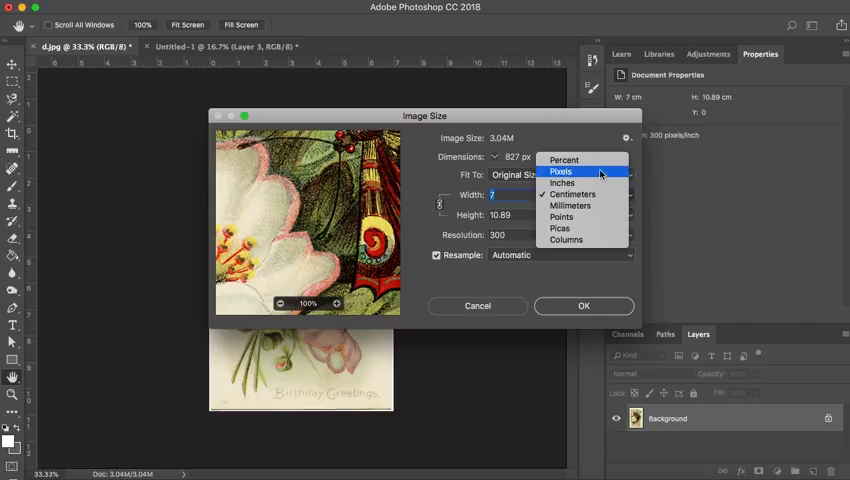
mouse_move(573, 194)
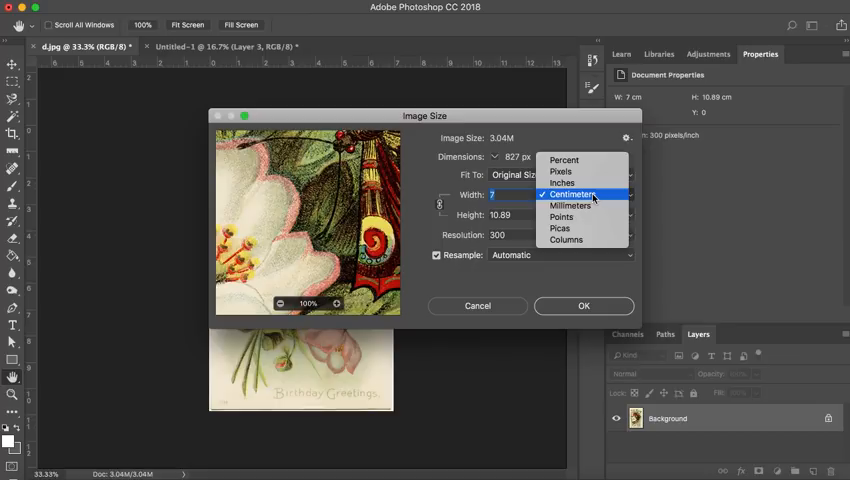
mouse_move(561, 183)
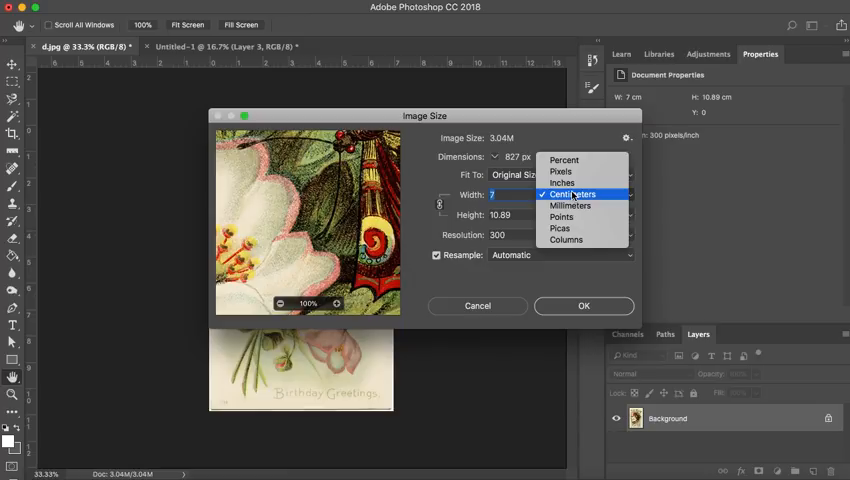
left_click(573, 194)
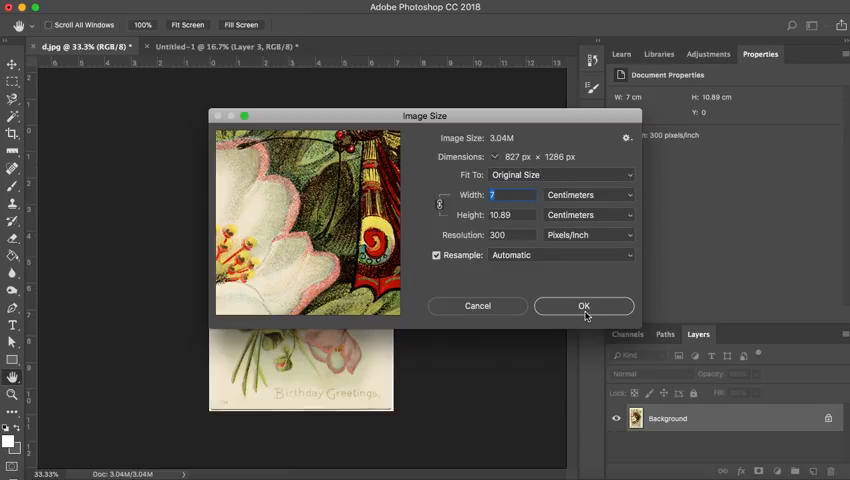
left_click(584, 305)
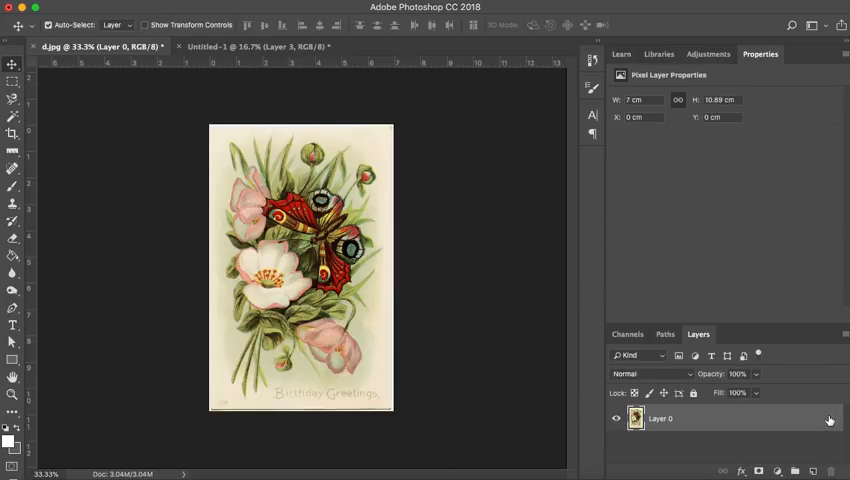
mouse_move(723, 419)
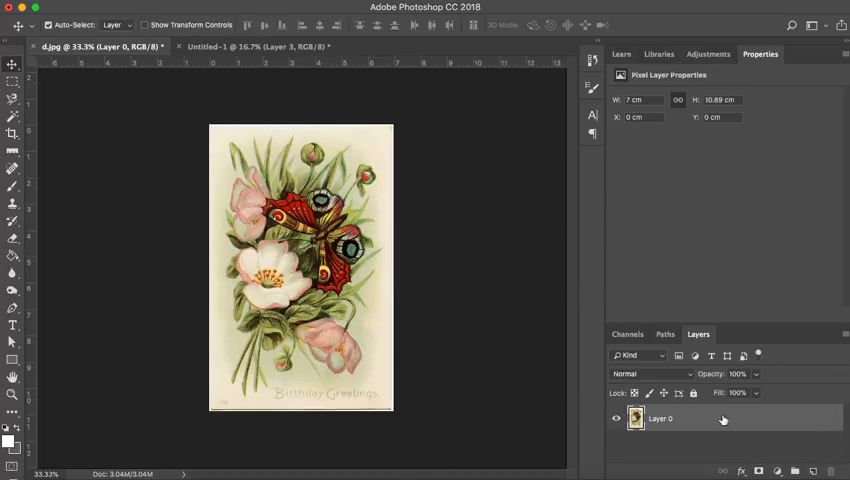
left_click(238, 47)
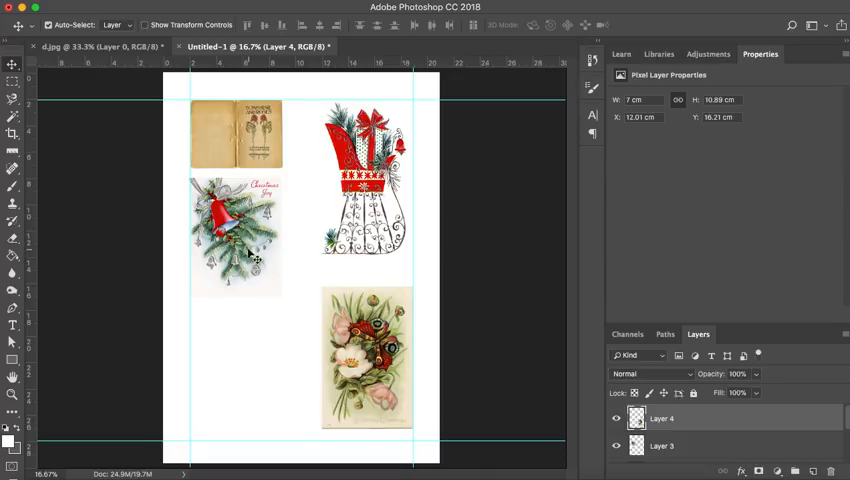
Step: Move the Christmas Joy bell card down so its top aligns with the Birthday Greetings card
left_click_drag(240, 235, 248, 350)
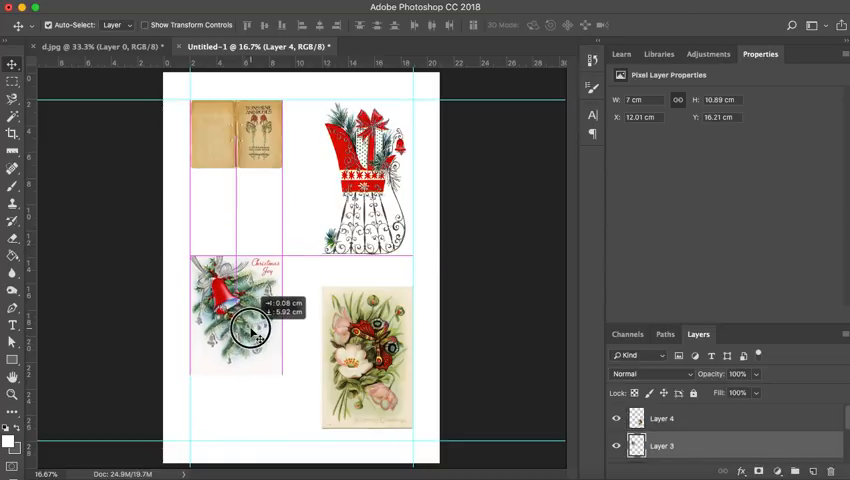
left_click_drag(250, 330, 252, 358)
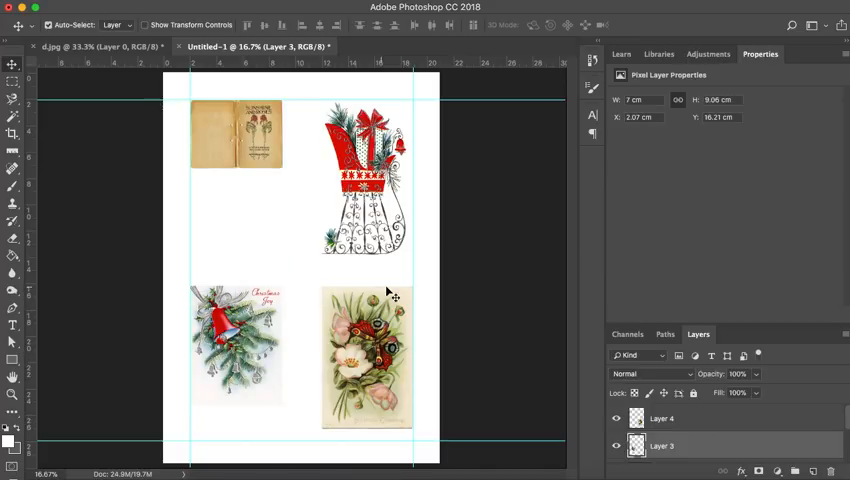
mouse_move(225, 293)
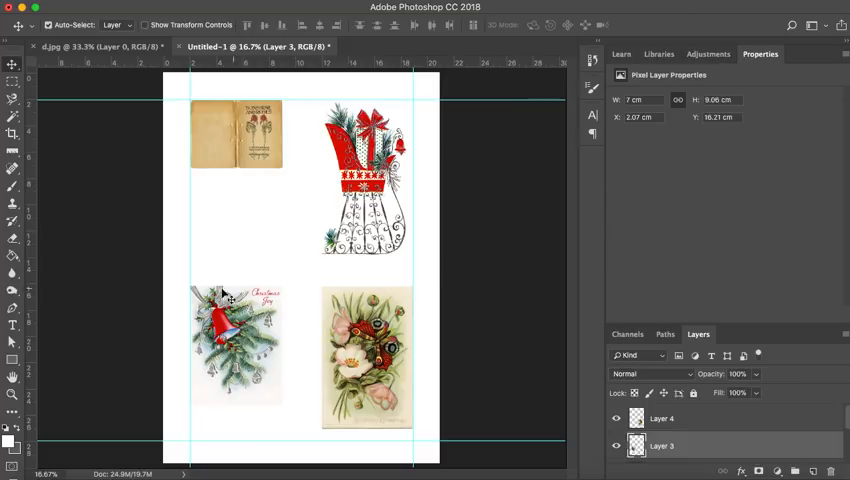
mouse_move(190, 419)
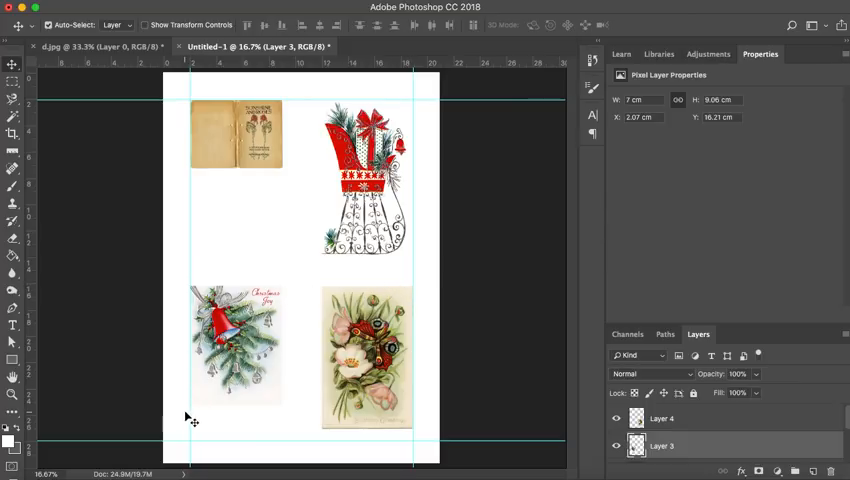
mouse_move(192, 398)
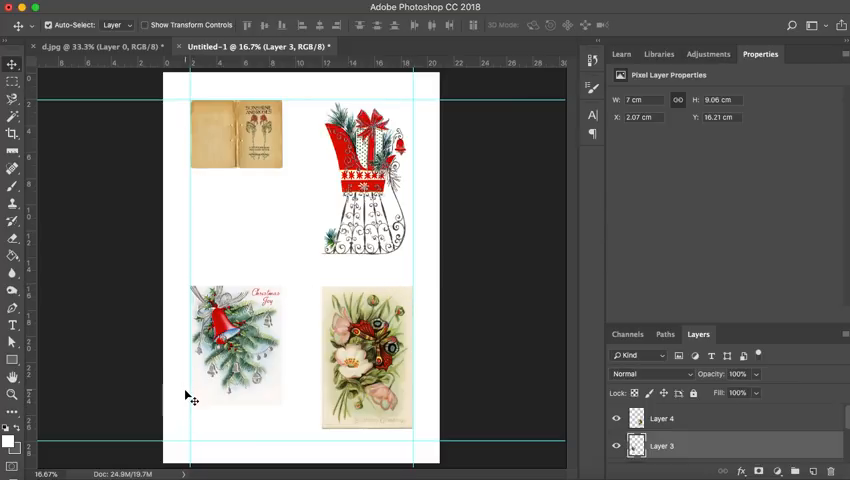
mouse_move(227, 288)
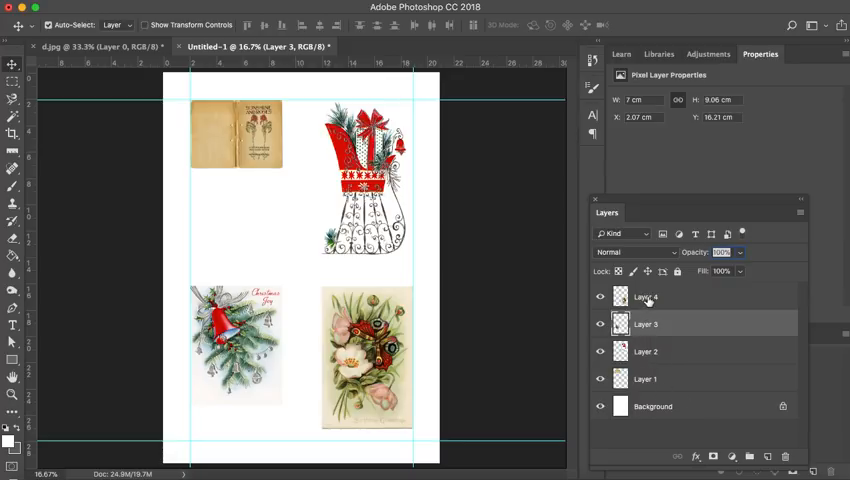
Step: Float and enlarge the Layers panel to list Layers 1-4 above the Background
left_click(647, 351)
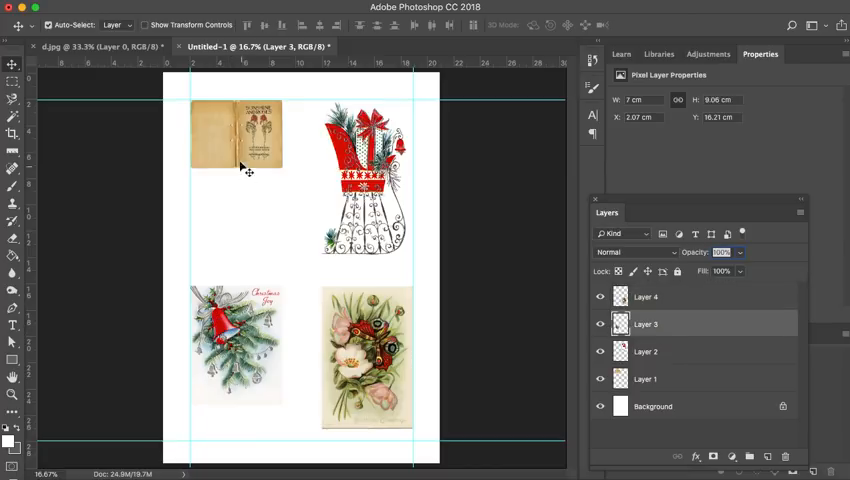
left_click(646, 351)
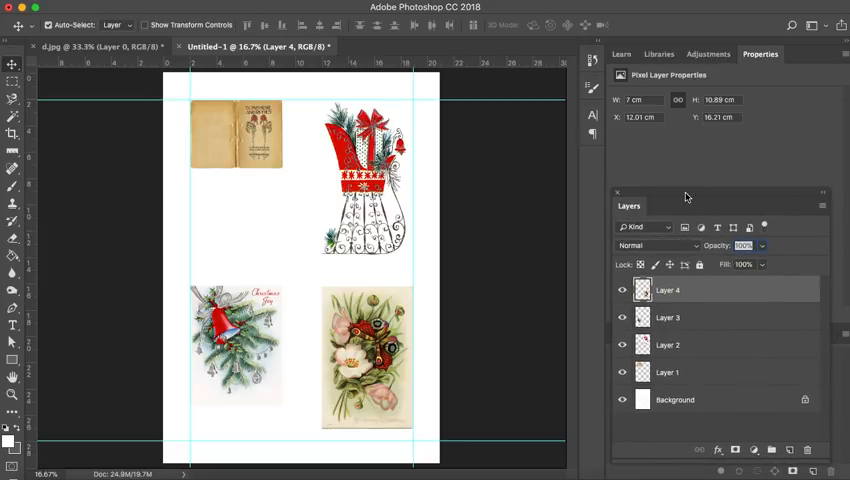
mouse_move(430, 207)
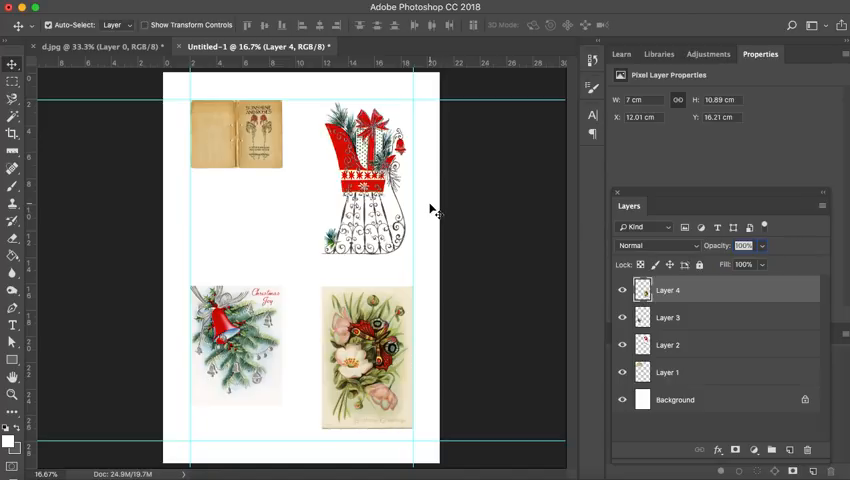
mouse_move(283, 182)
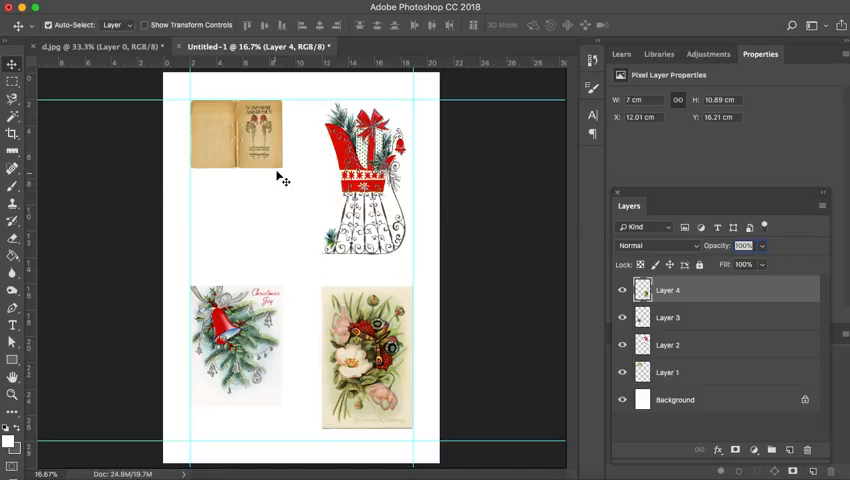
mouse_move(285, 180)
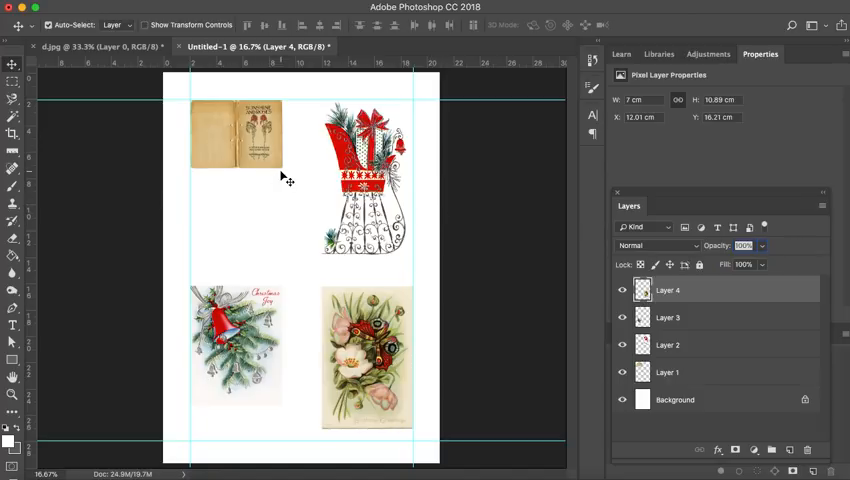